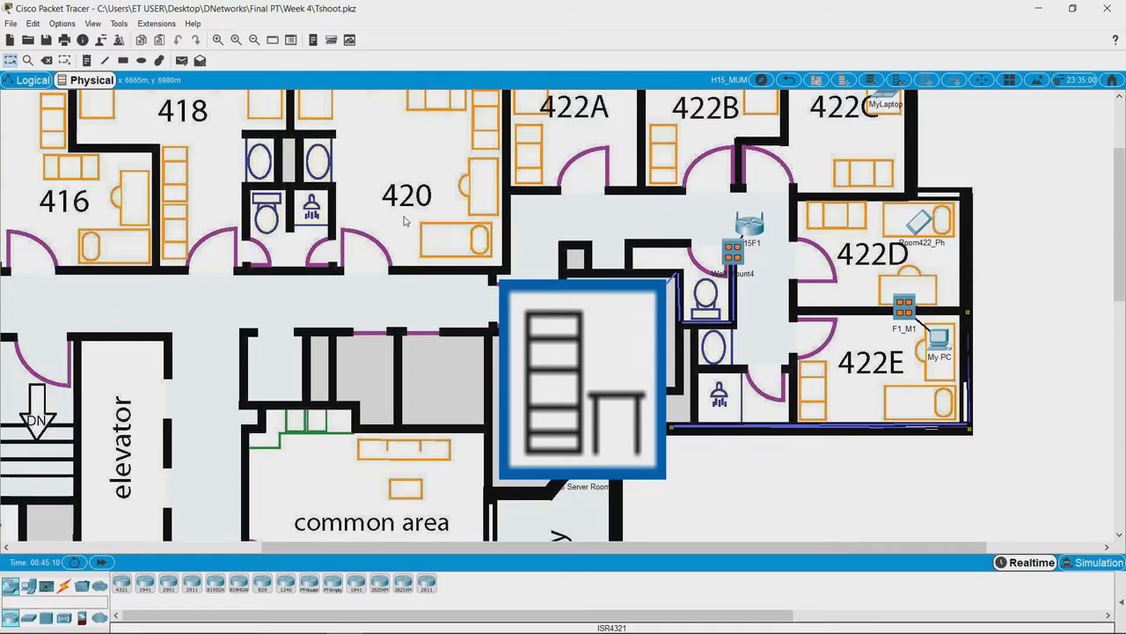
mouse_move(514, 204)
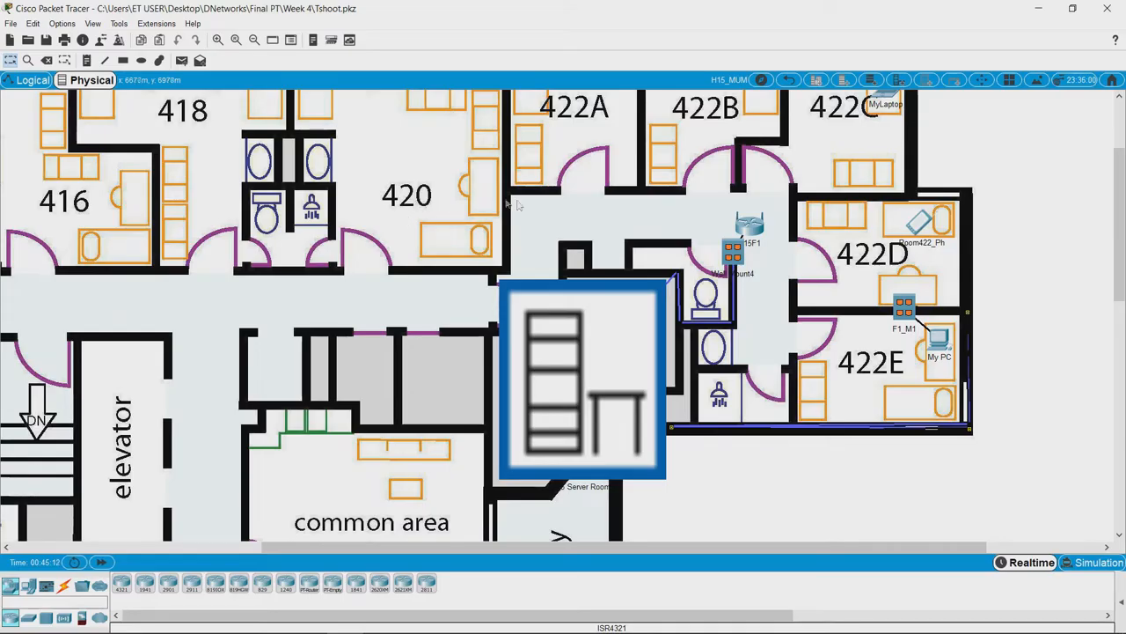
mouse_move(759, 227)
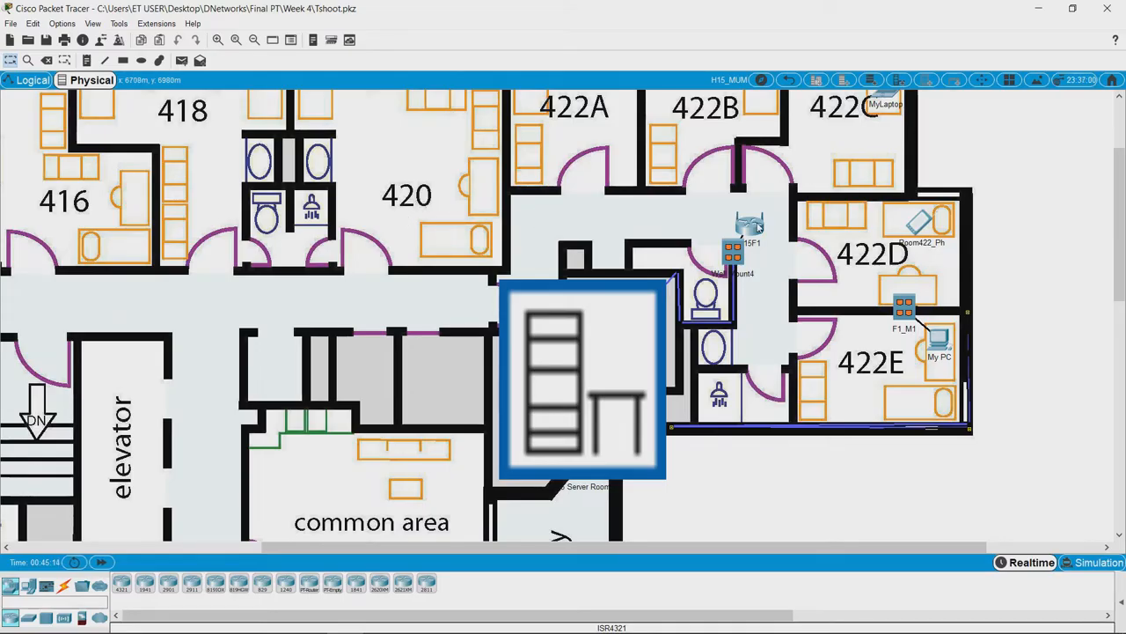
mouse_move(936, 338)
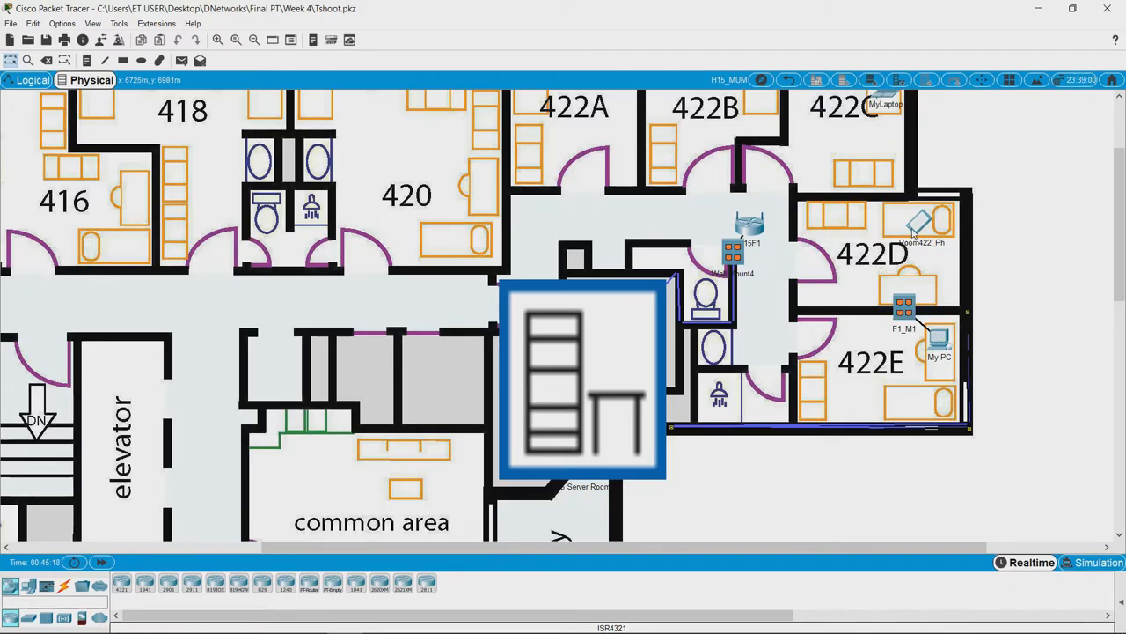
mouse_move(495, 201)
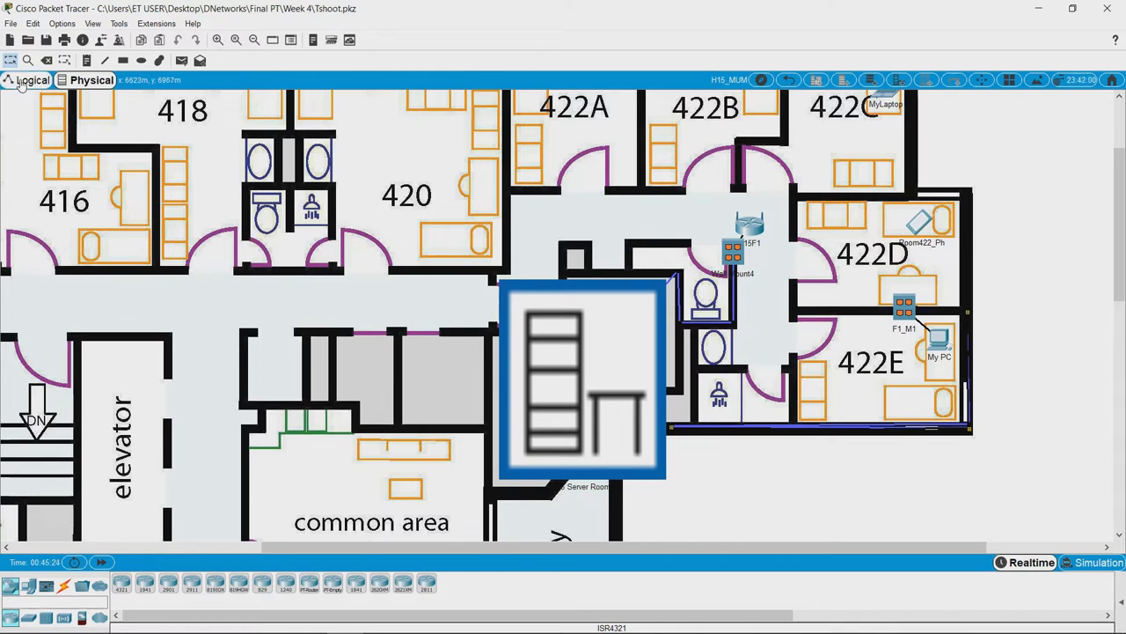
- Switch the workspace to the Logical view to show the topology
left_click(31, 81)
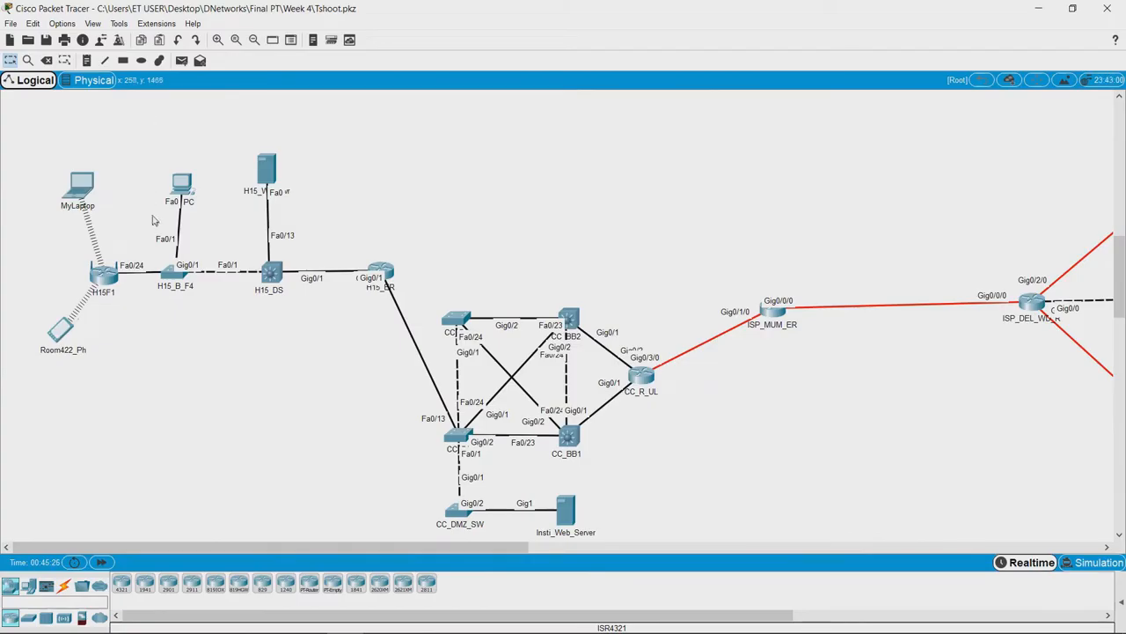
mouse_move(169, 222)
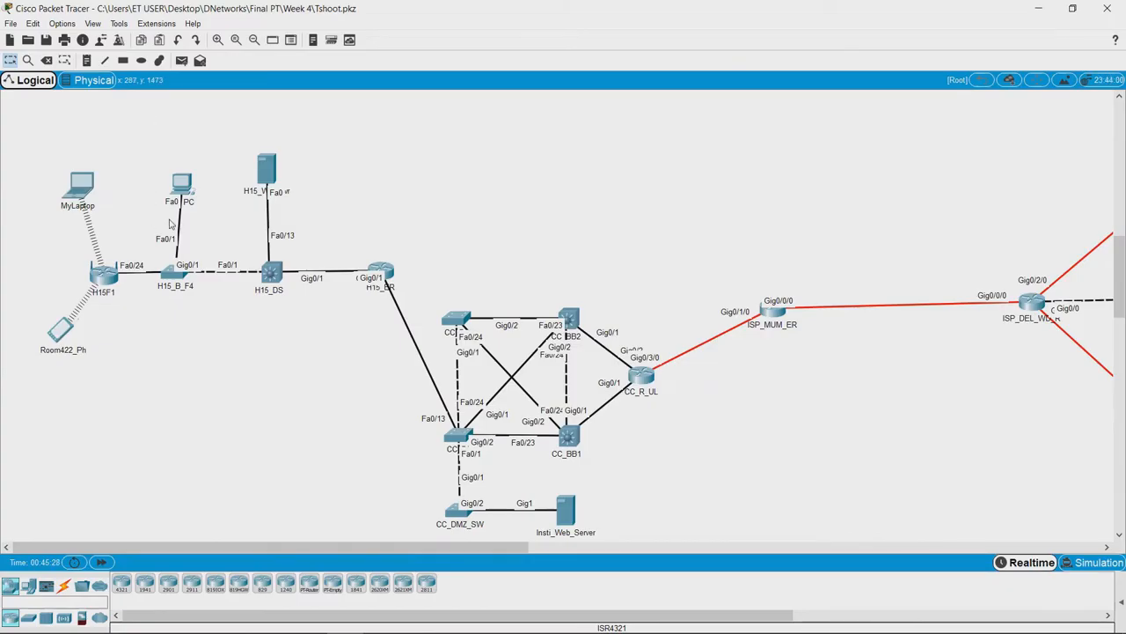
mouse_move(174, 245)
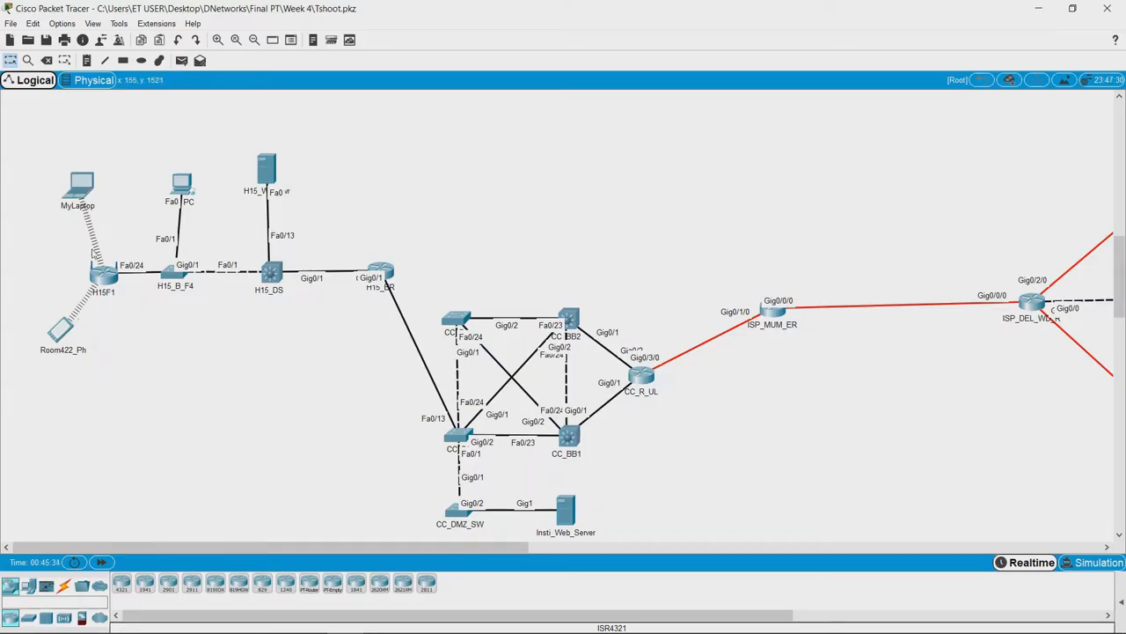
mouse_move(99, 250)
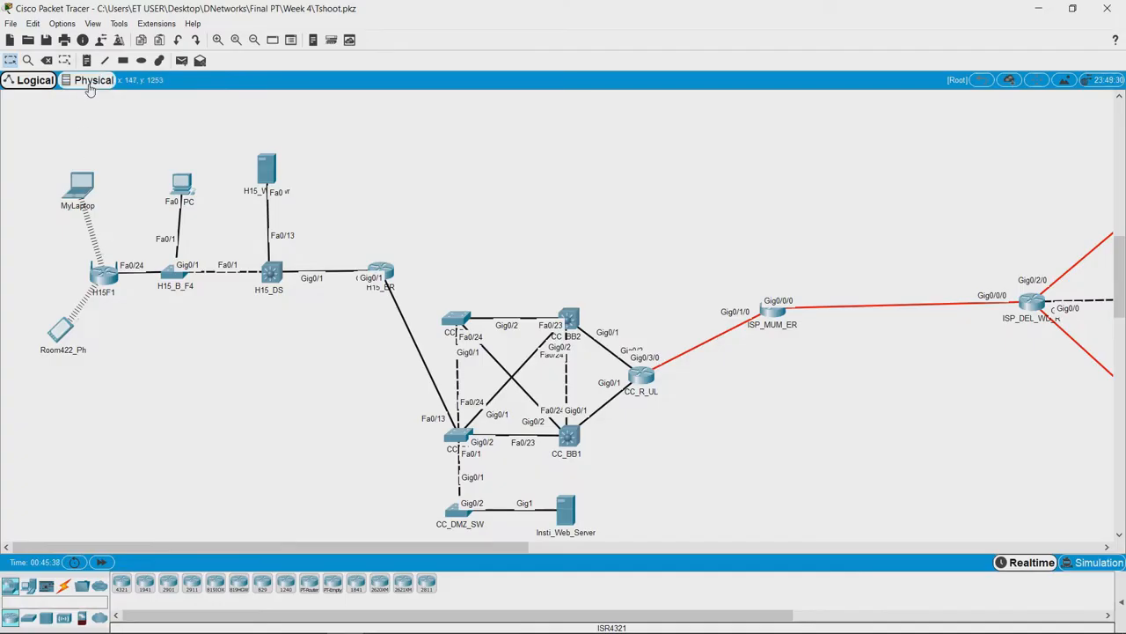
- Back in Physical view, request 10.10.10.10 in My PC's browser, see Server Reset Connection, and close it
left_click(93, 81)
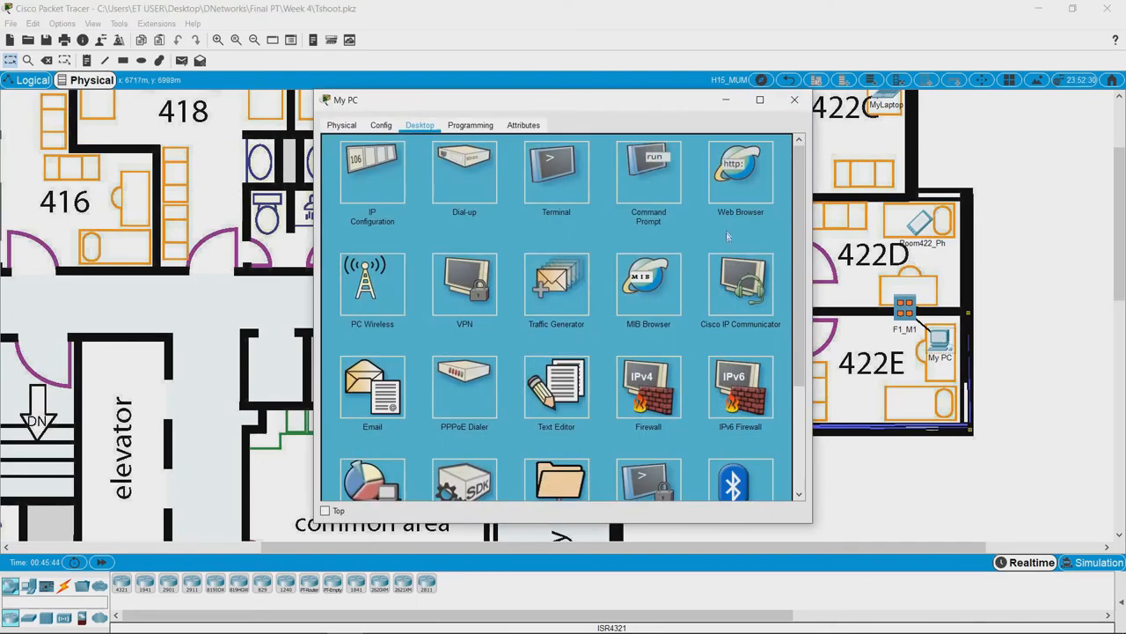
mouse_move(740, 169)
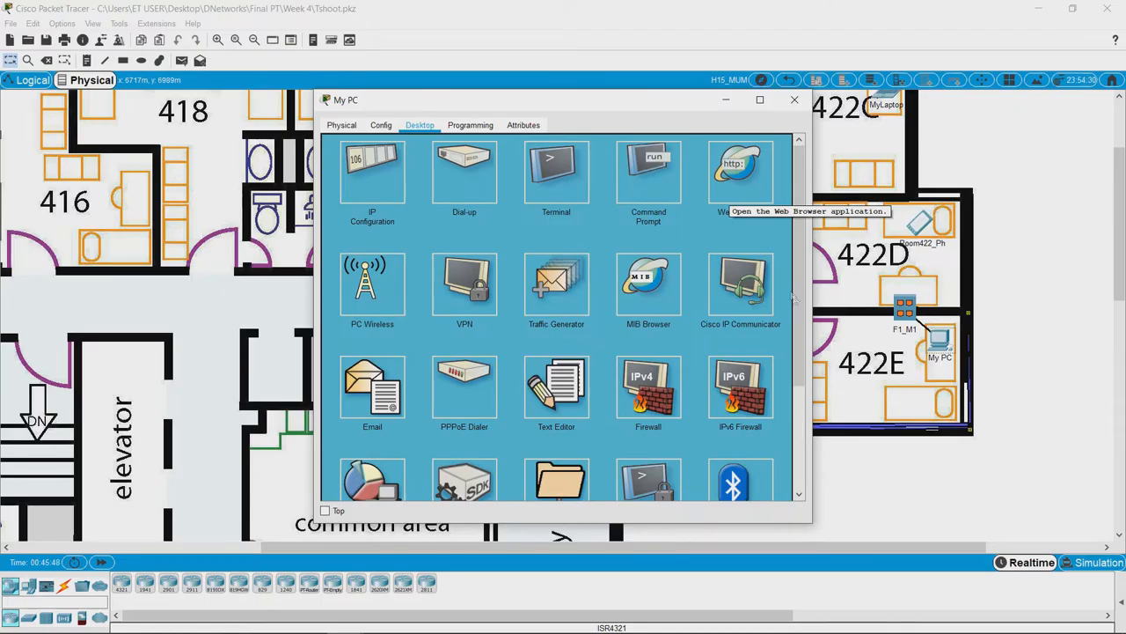
mouse_move(780, 246)
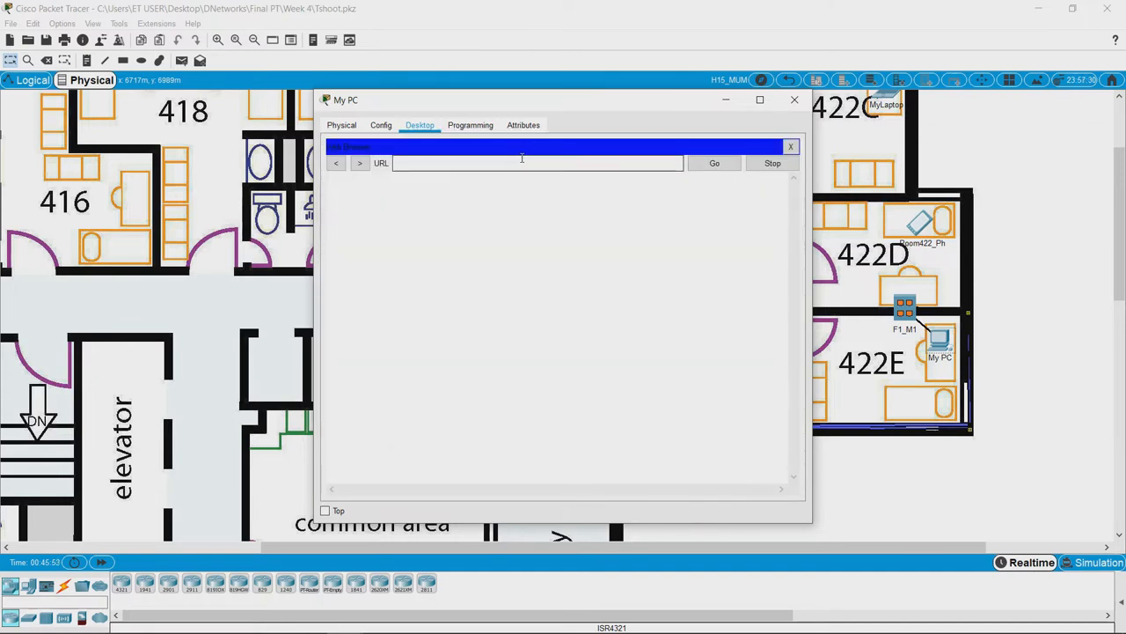
type("10.10.10.10")
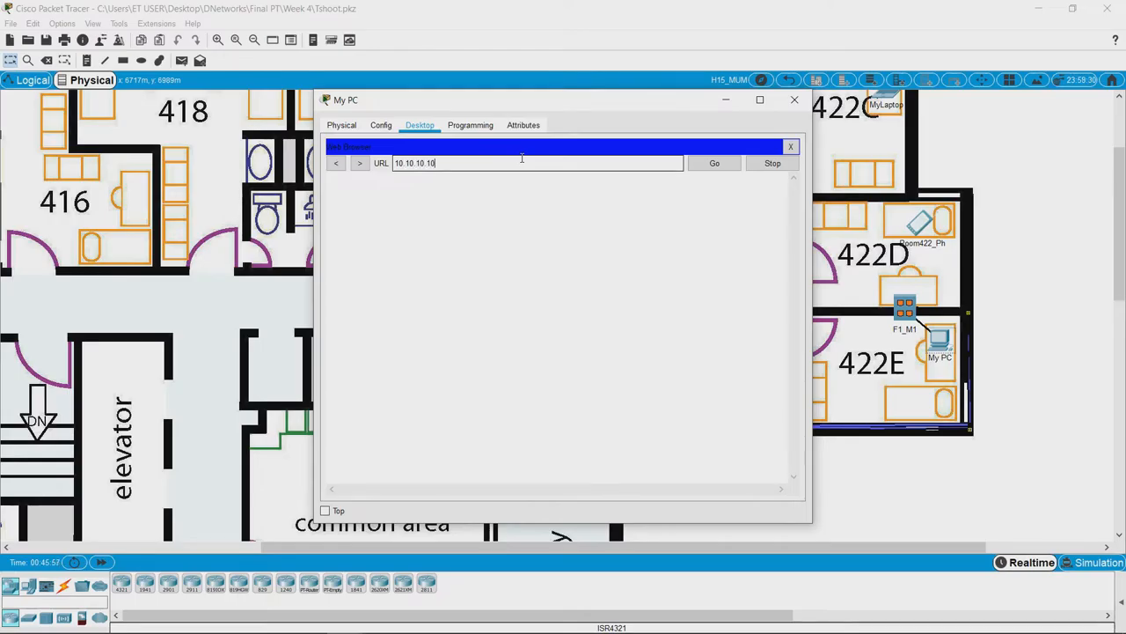
left_click(714, 162)
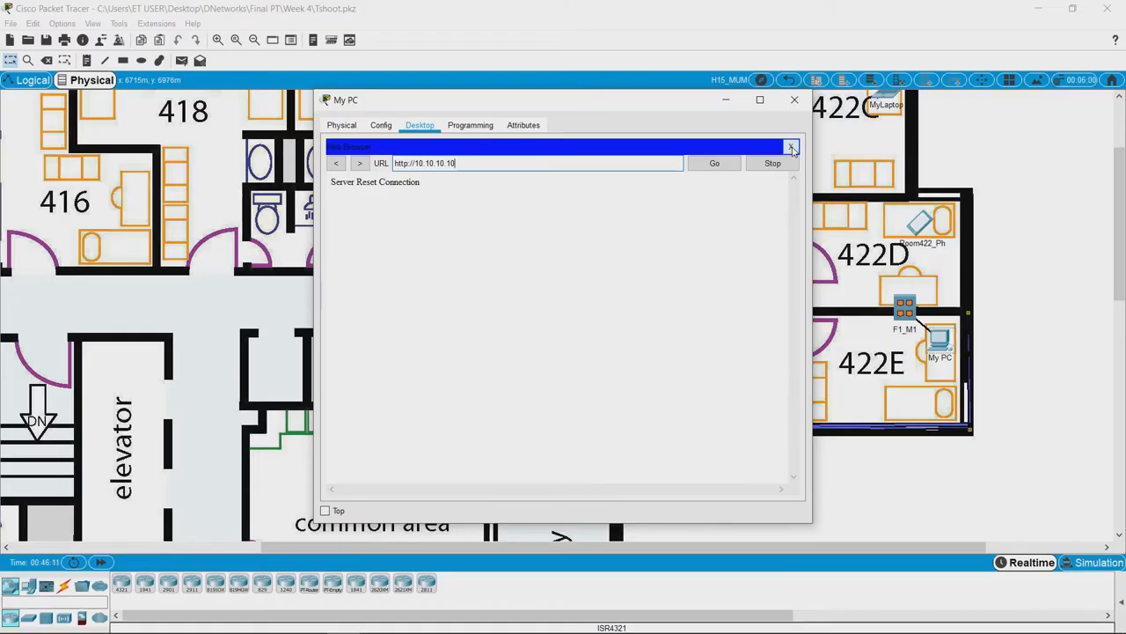
left_click(791, 148)
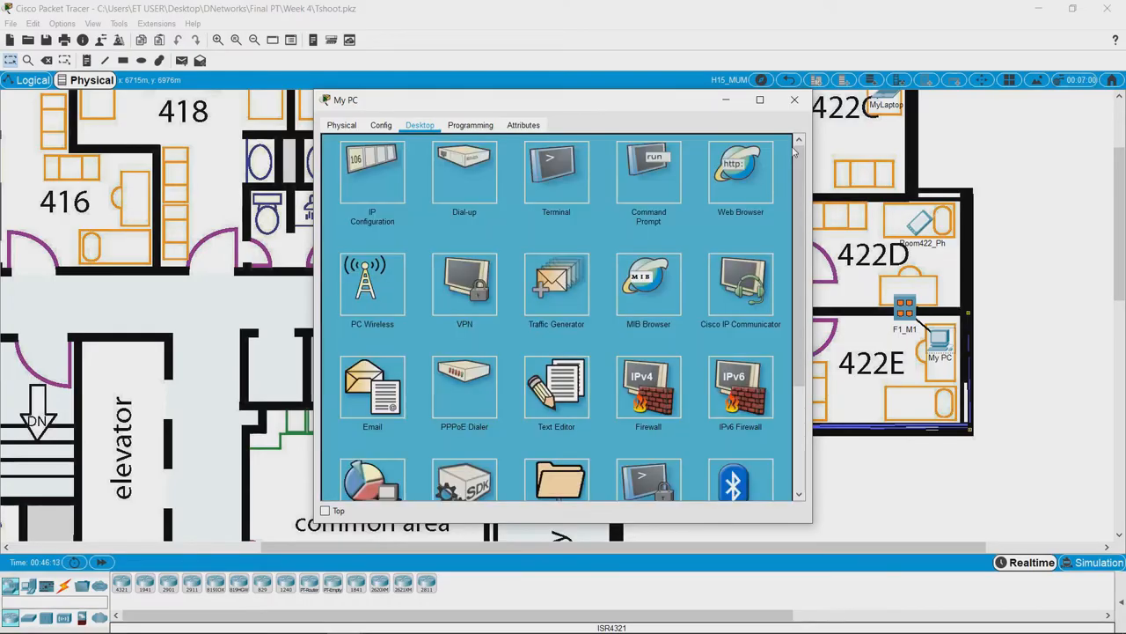
left_click(796, 98)
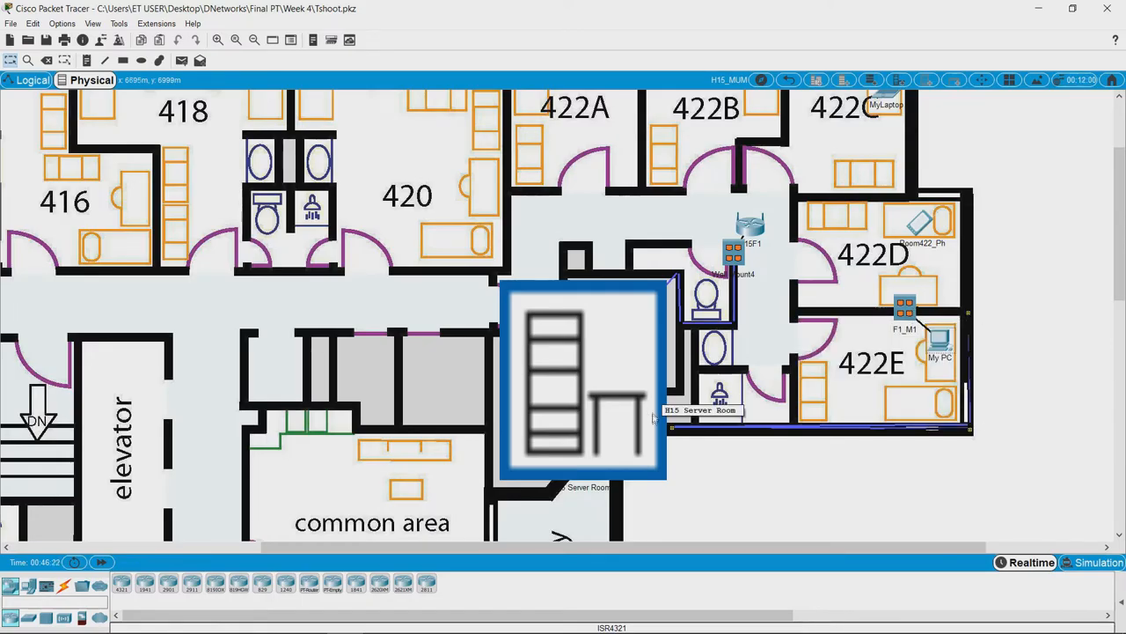
mouse_move(637, 401)
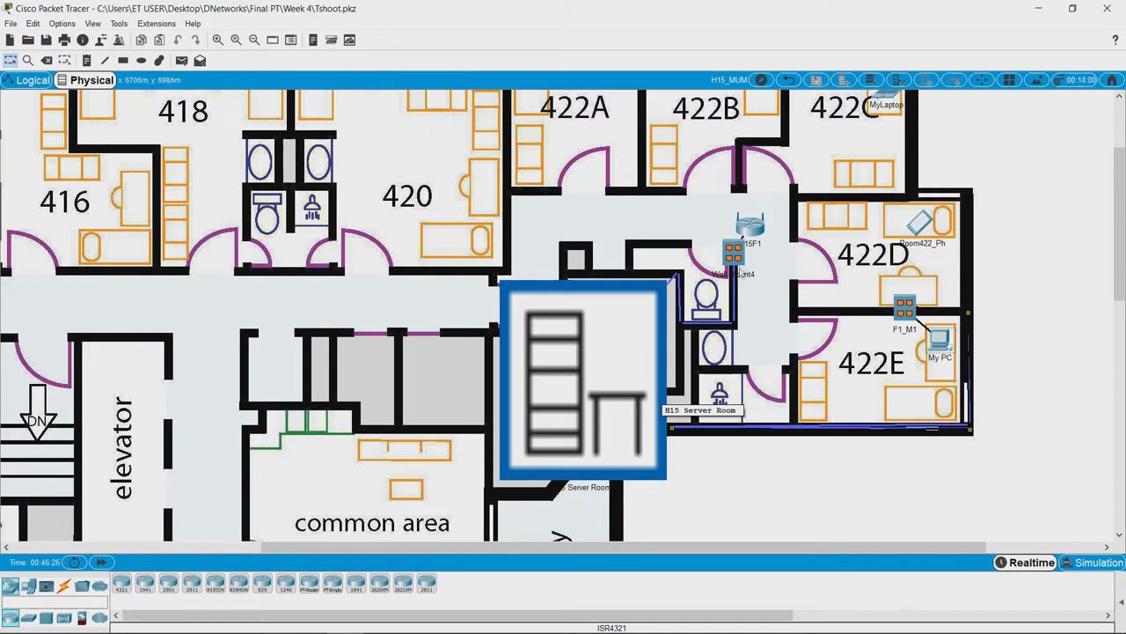
mouse_move(880, 348)
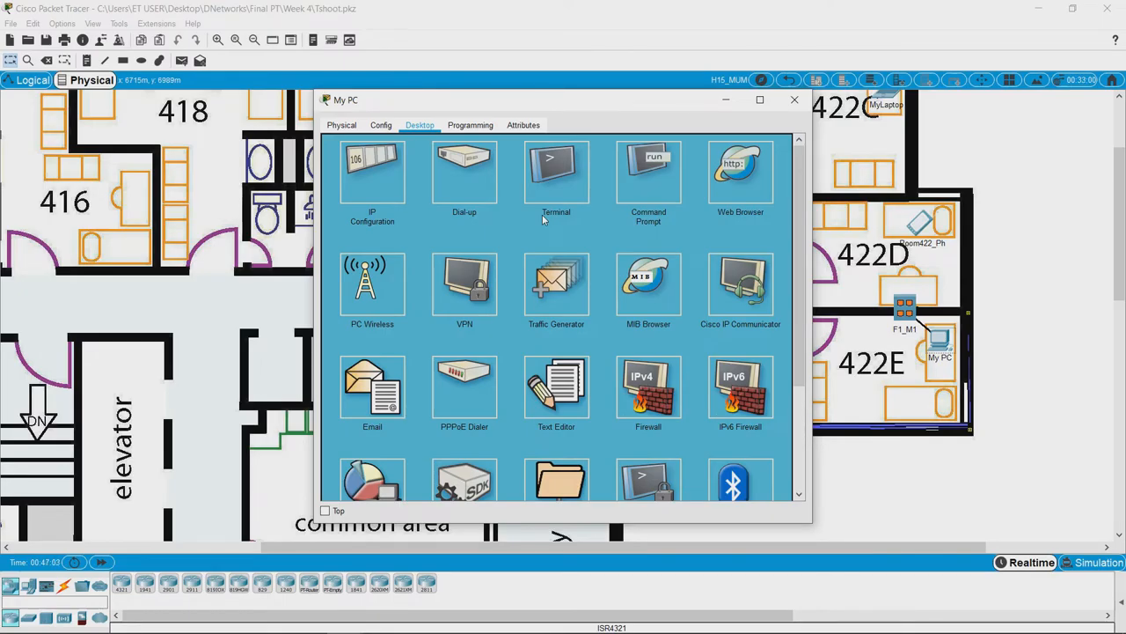
mouse_move(549, 222)
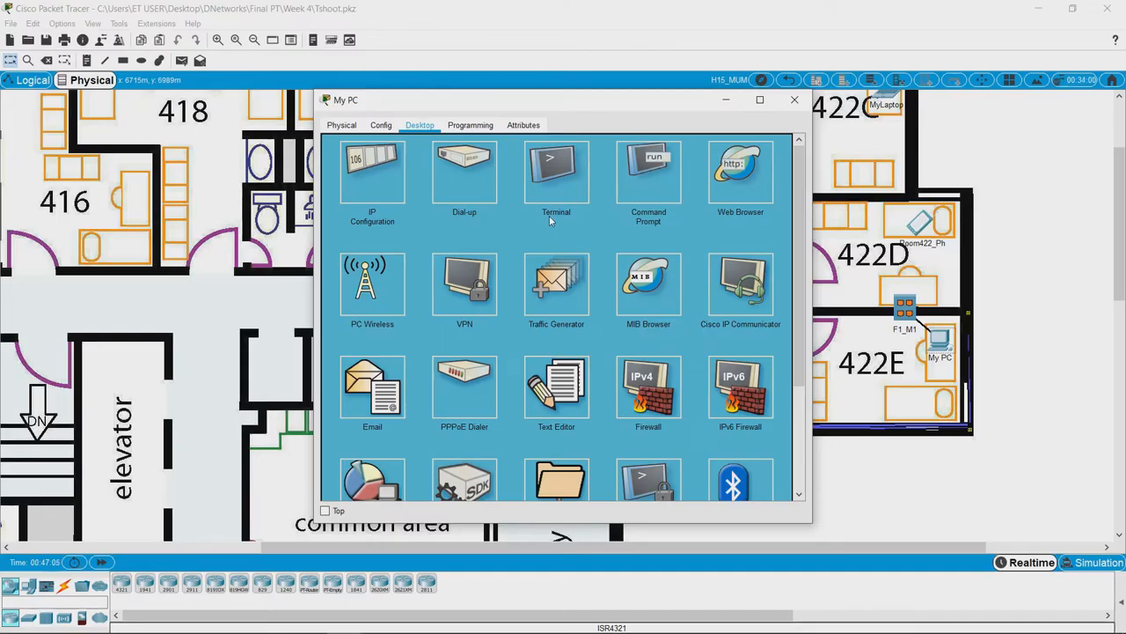
mouse_move(644, 225)
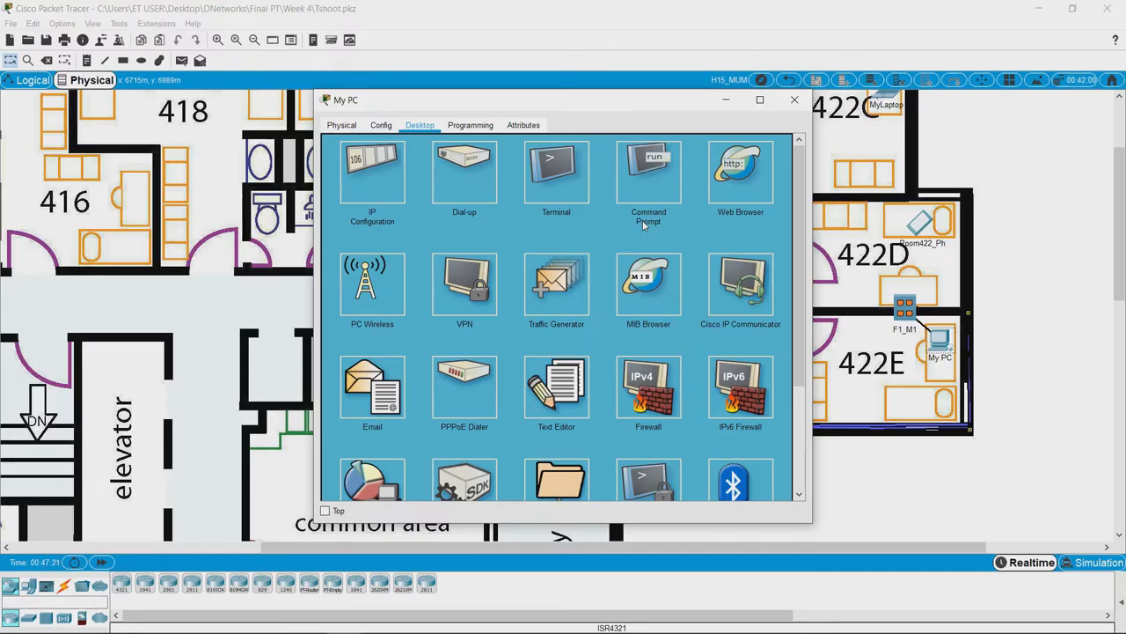
mouse_move(623, 209)
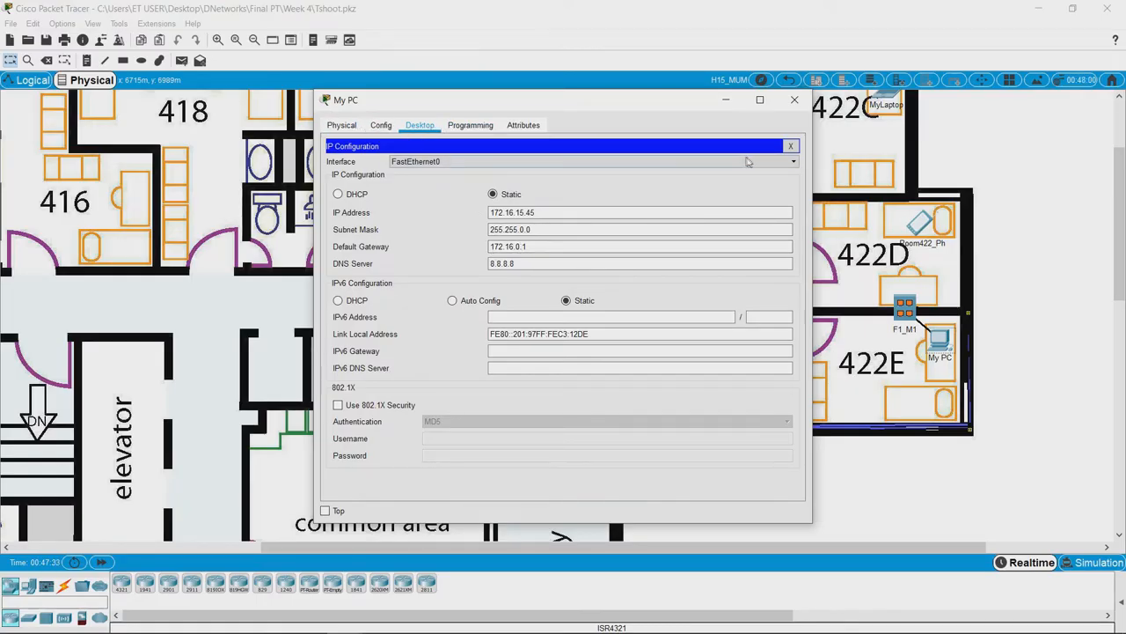
left_click(789, 144)
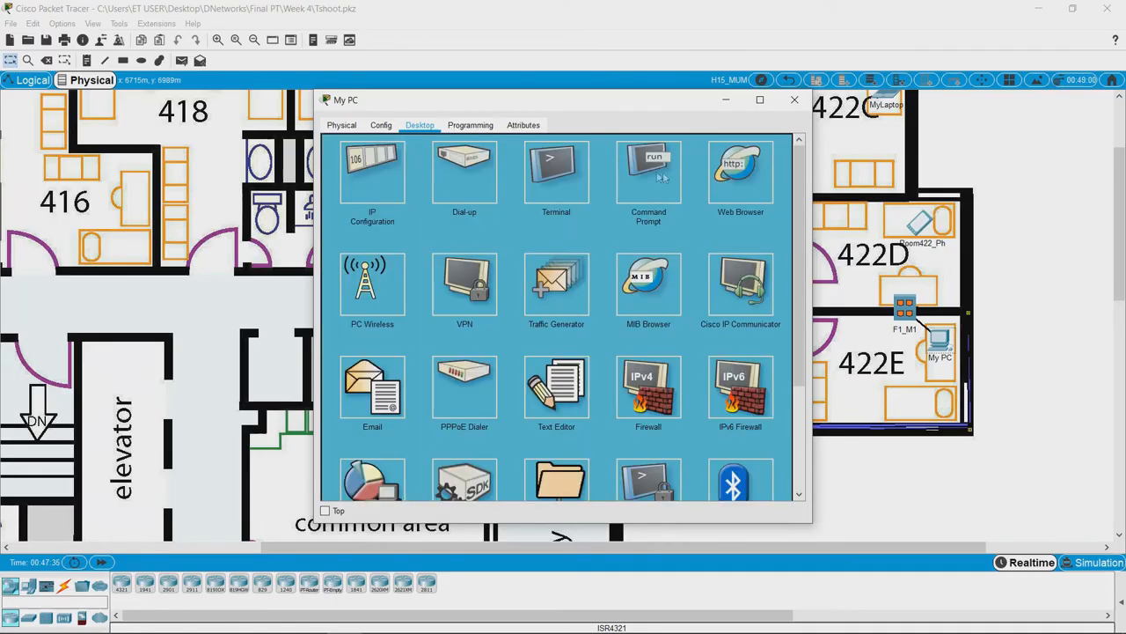
left_click(556, 167)
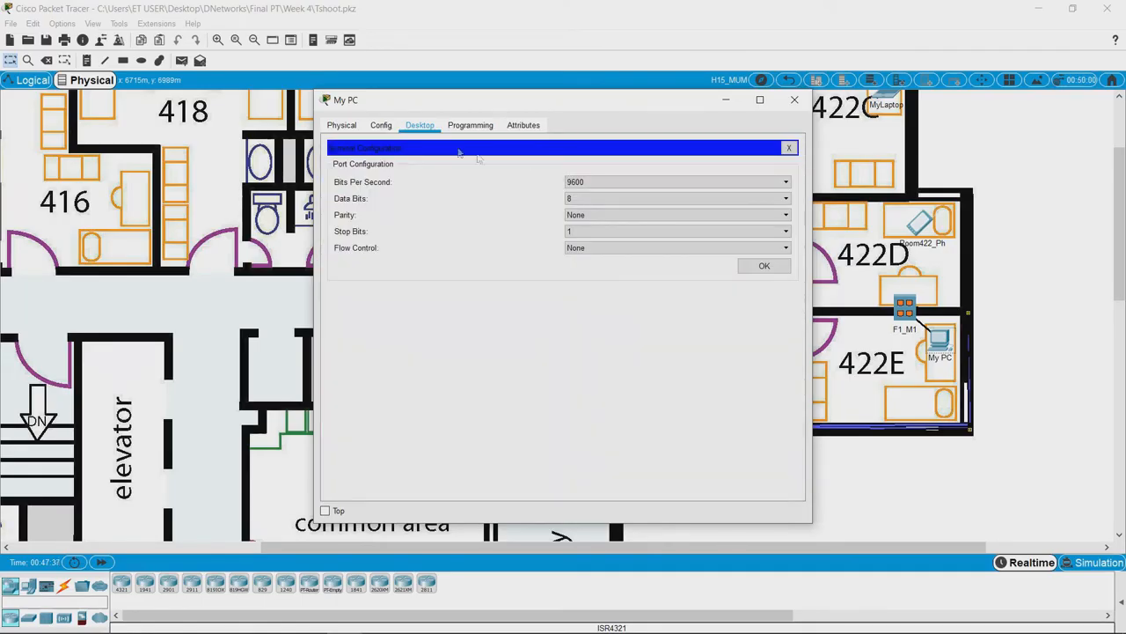
left_click(789, 148)
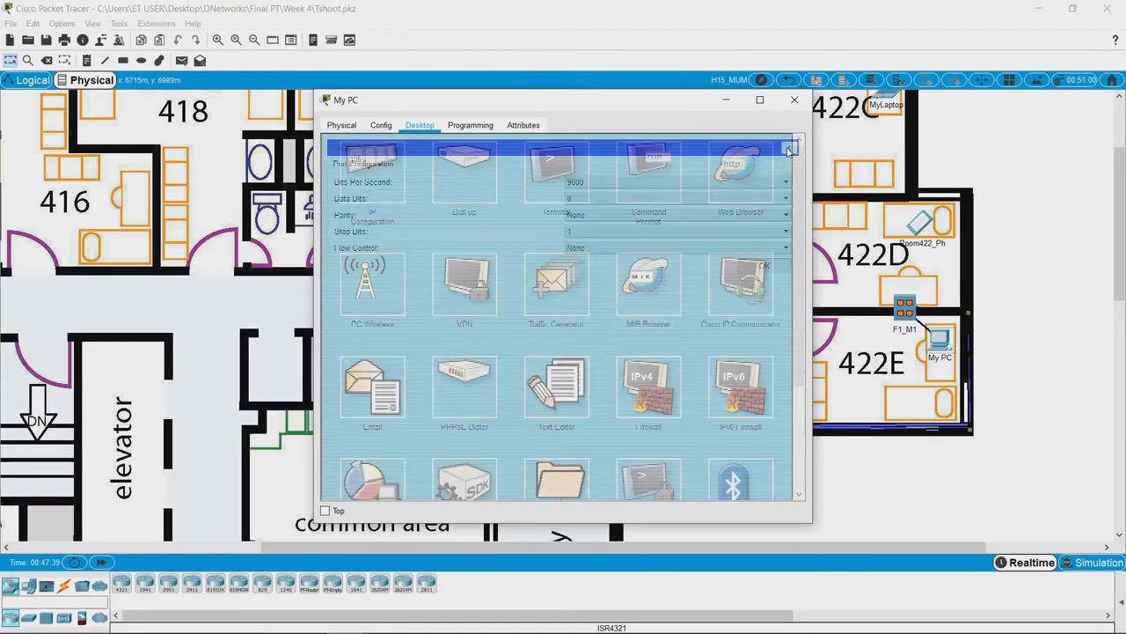
- From My PC's command prompt, ping gateway 172.16.0.1 and server 10.10.10.10, receiving all replies
left_click(647, 167)
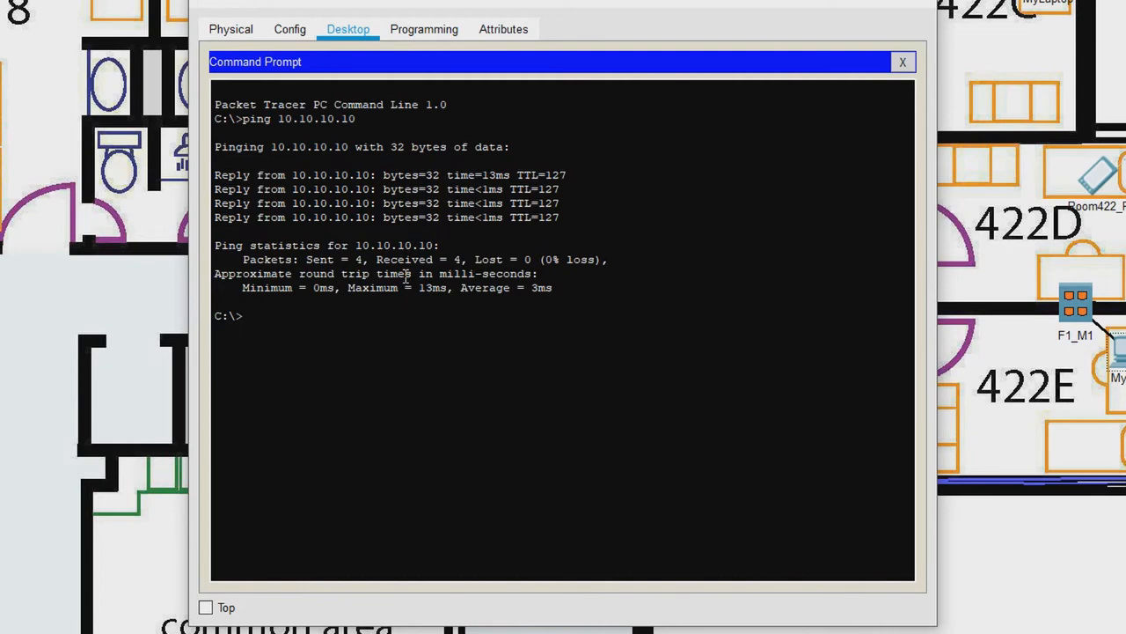
type("ping l")
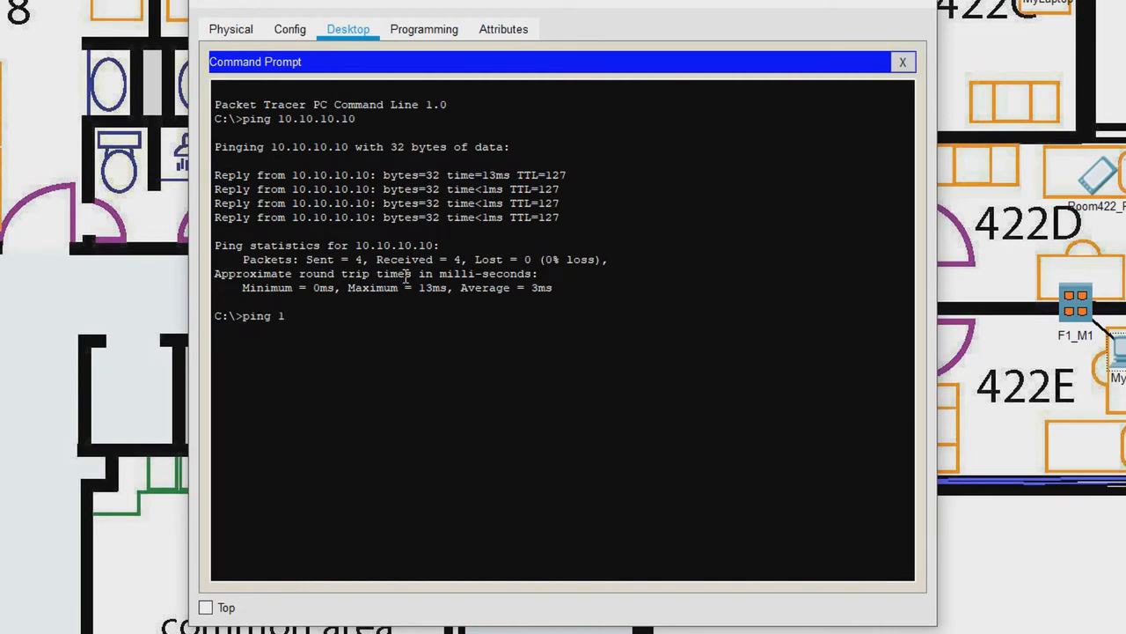
type("72.16.0.1")
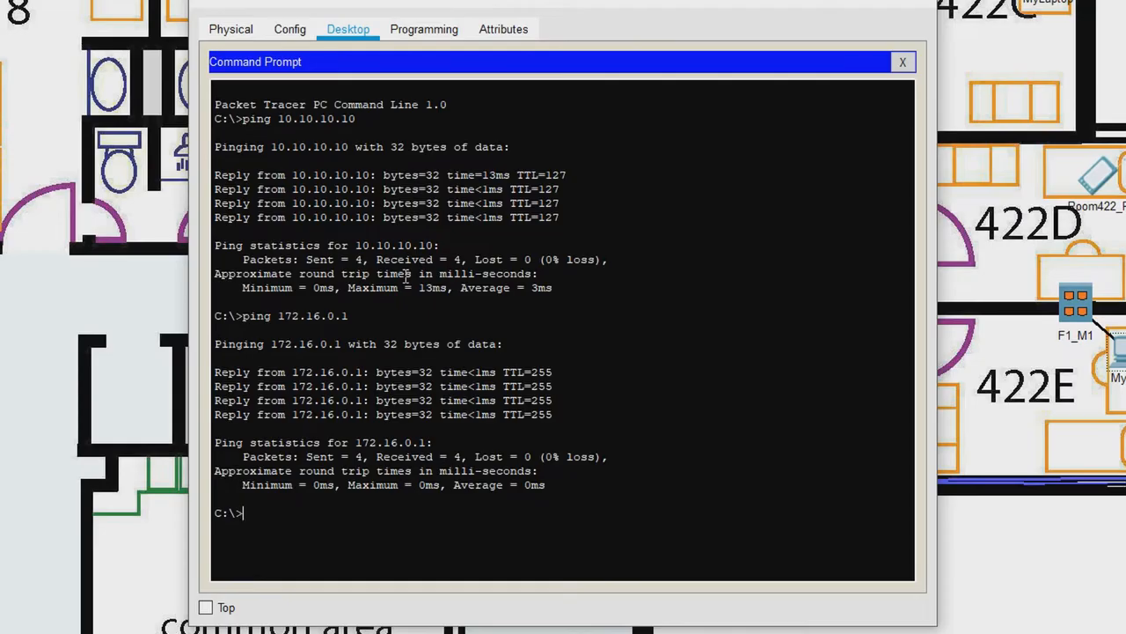
type("ping 172.16.0.")
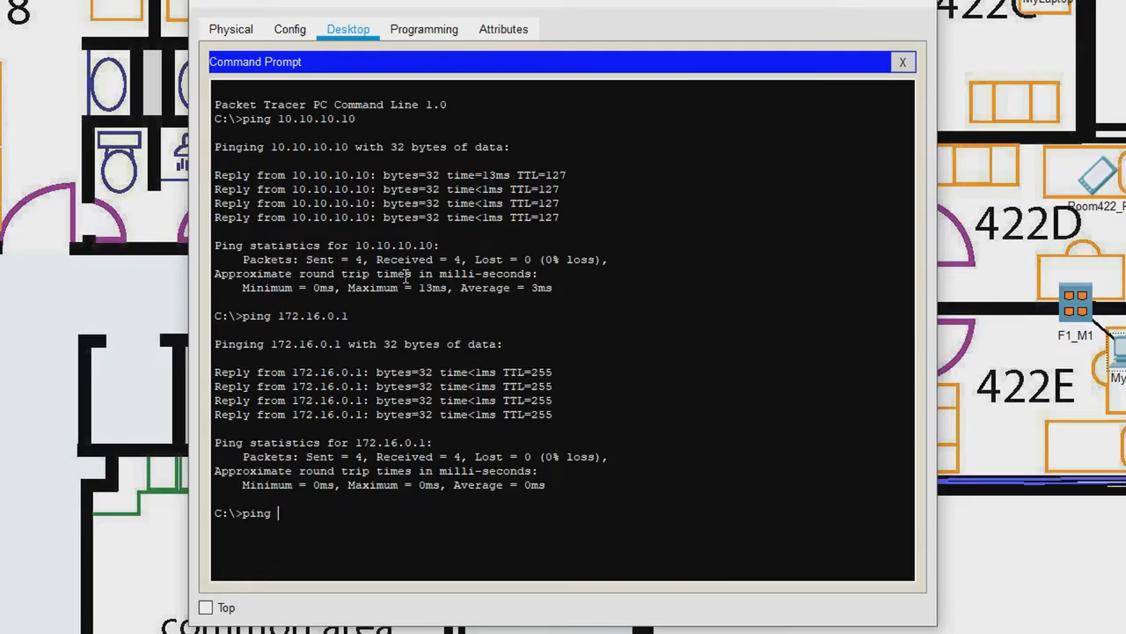
type("10.10")
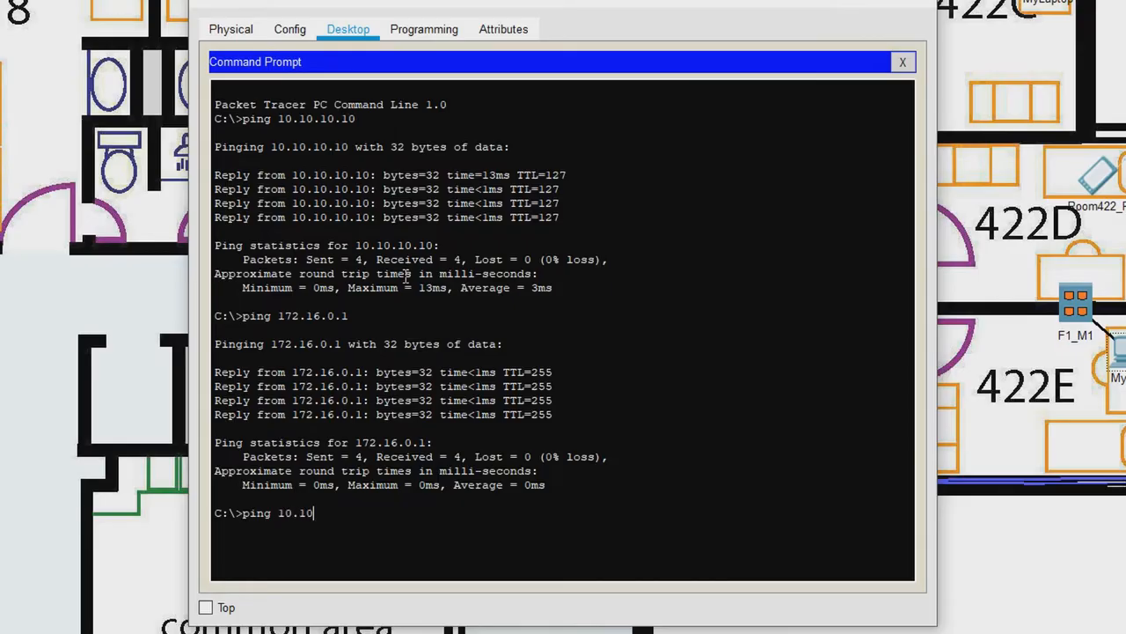
type(".10.10")
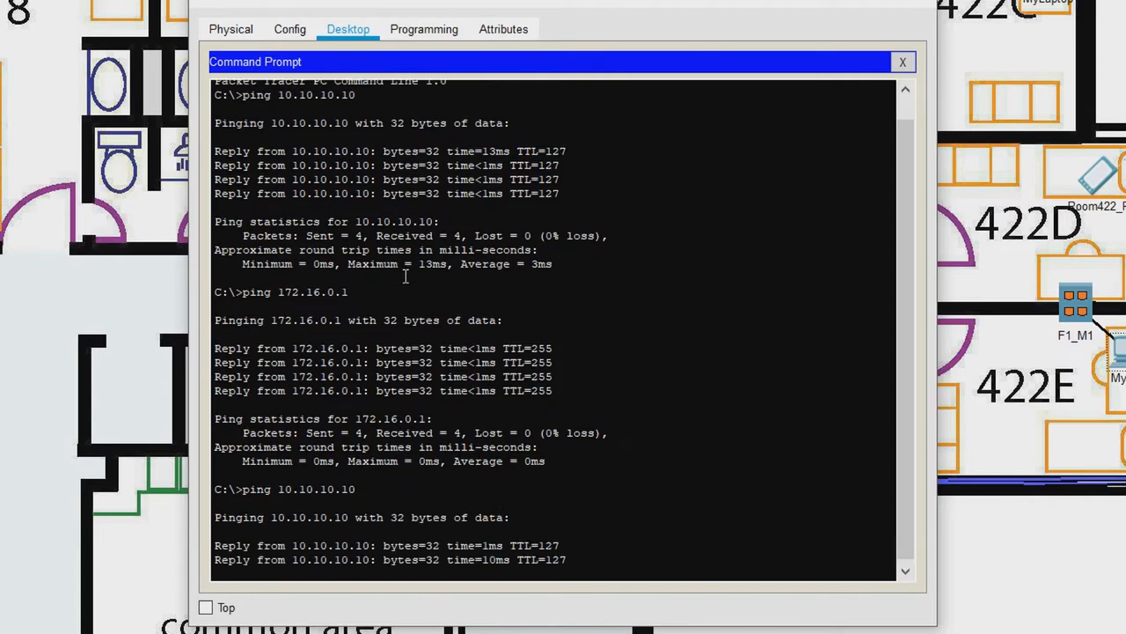
scroll("down", 3)
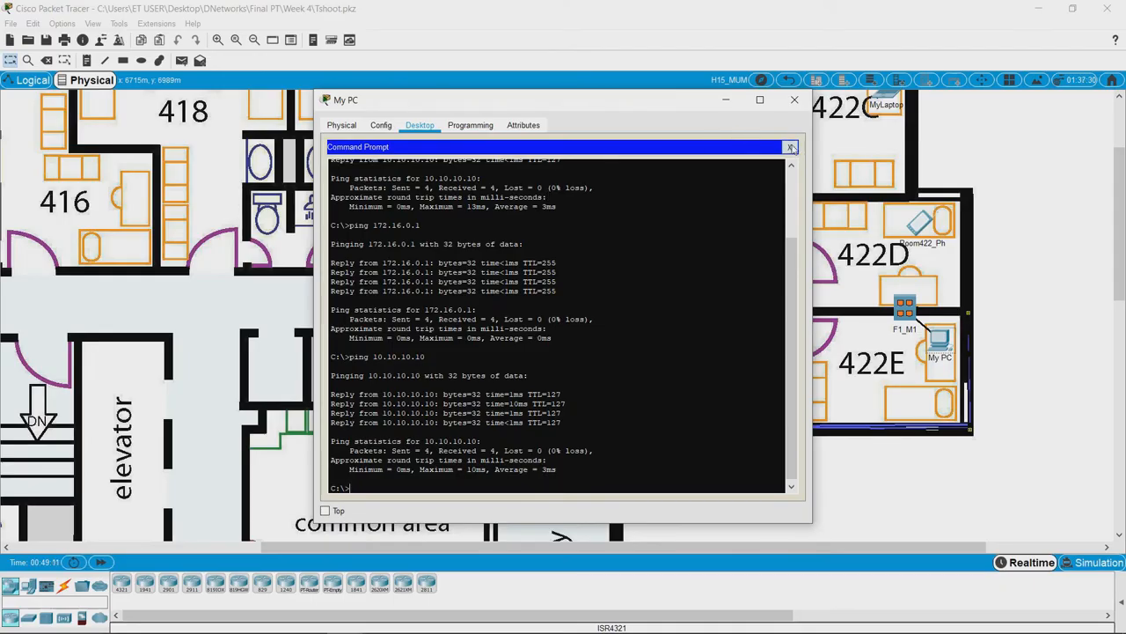
- Close the command prompt and the My PC device window
left_click(790, 148)
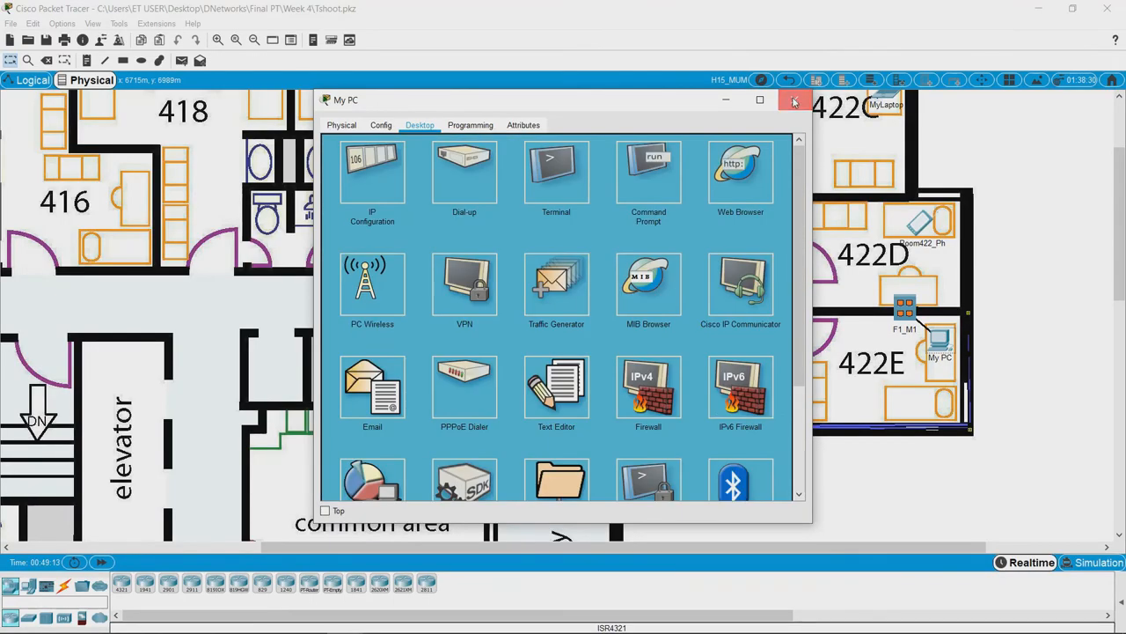
left_click(794, 99)
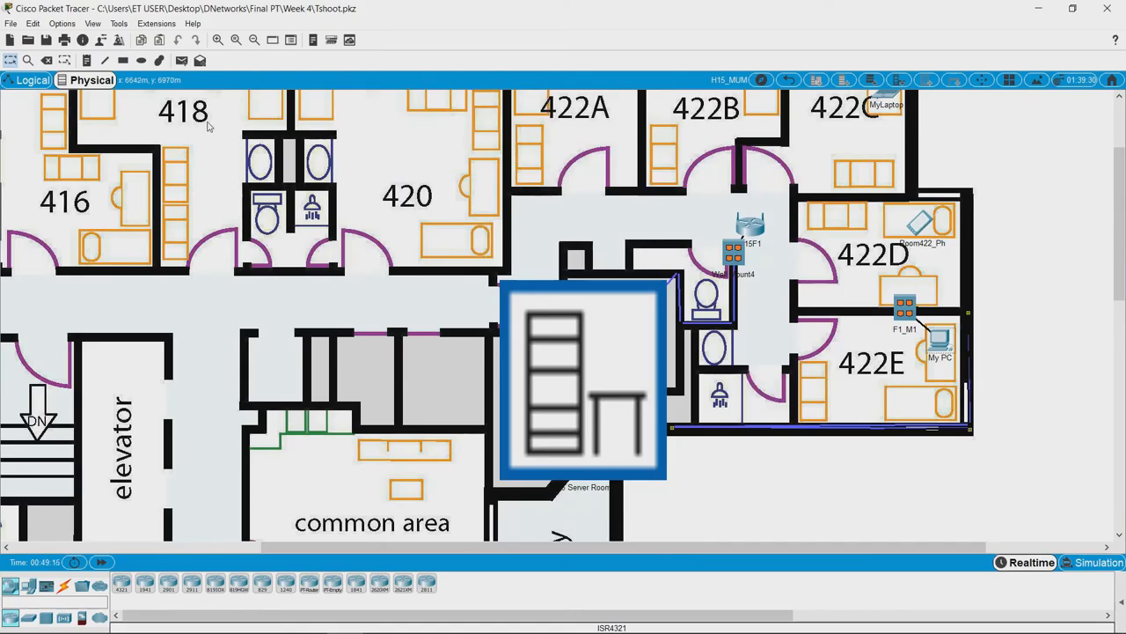
mouse_move(31, 80)
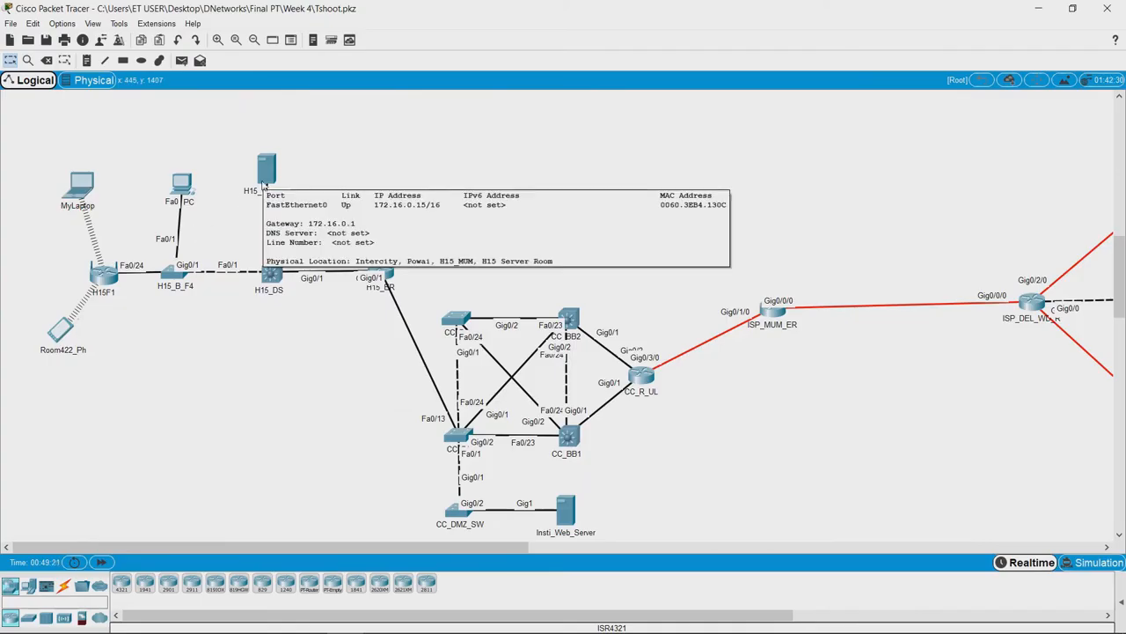
mouse_move(567, 519)
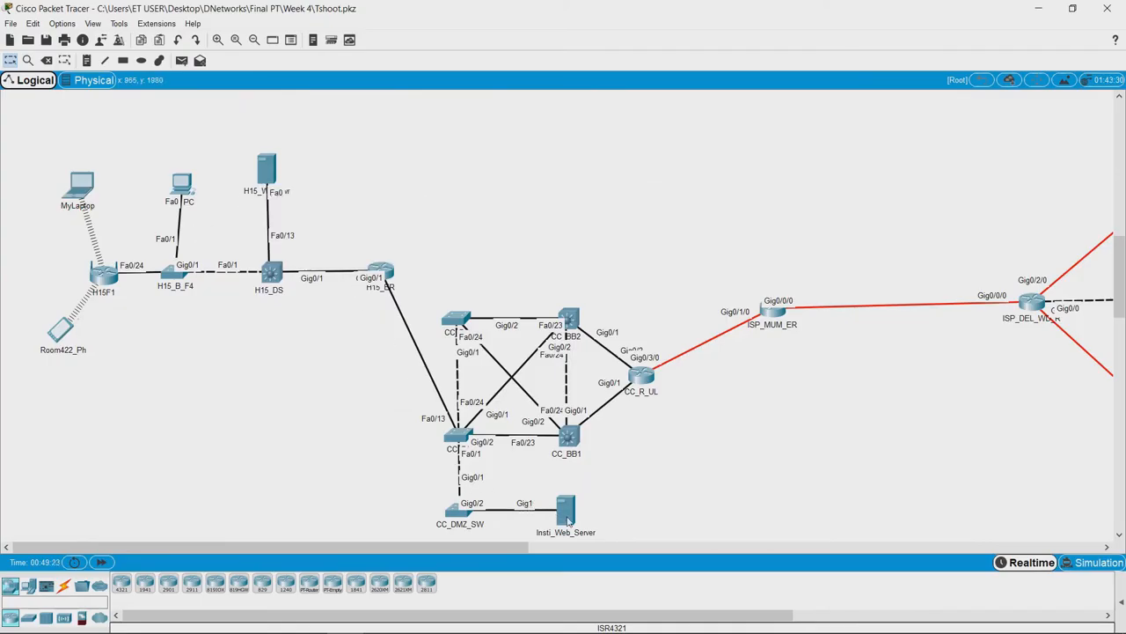
- Check Insti_Web_Server's GigabitEthernet1 address 10.10.10.10, then go to its Services settings
double_click(567, 510)
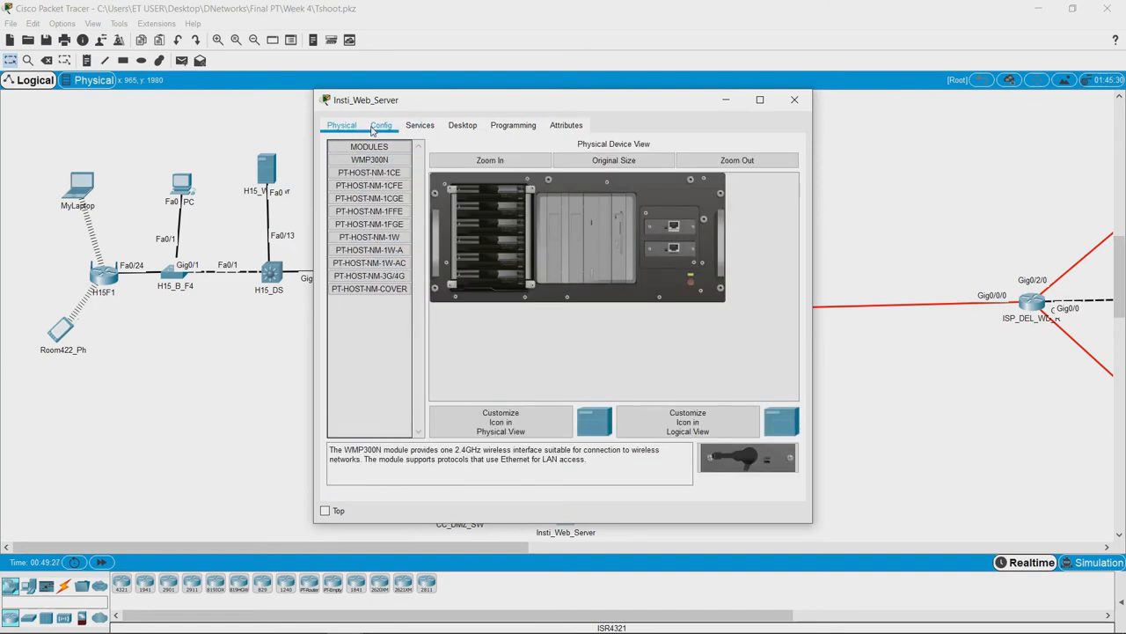
left_click(380, 125)
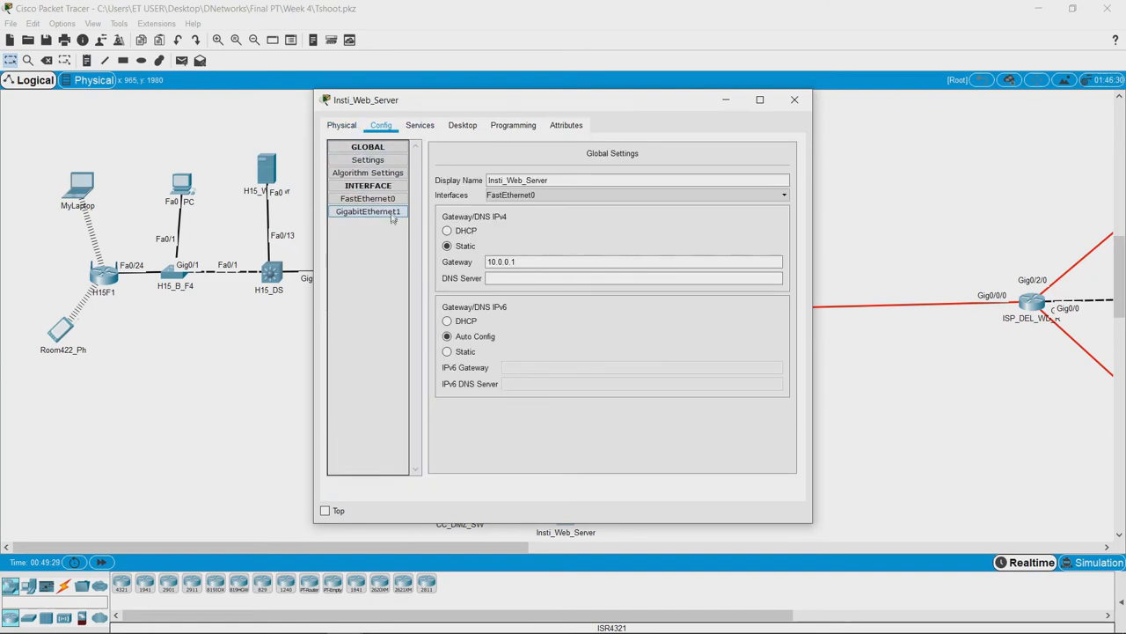
left_click(368, 211)
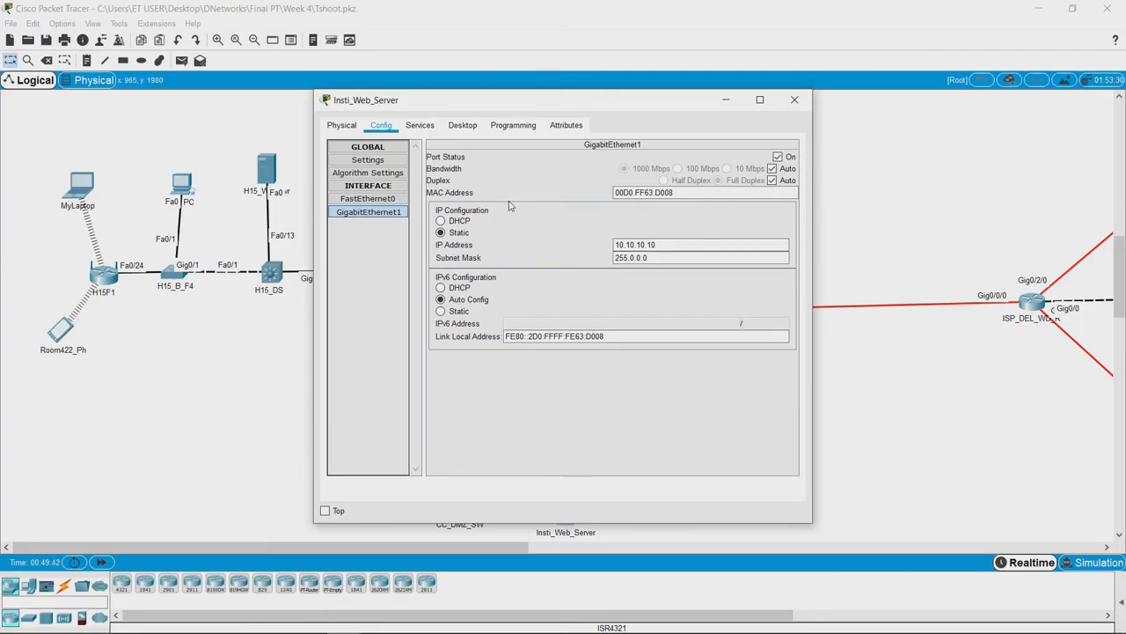
mouse_move(451, 148)
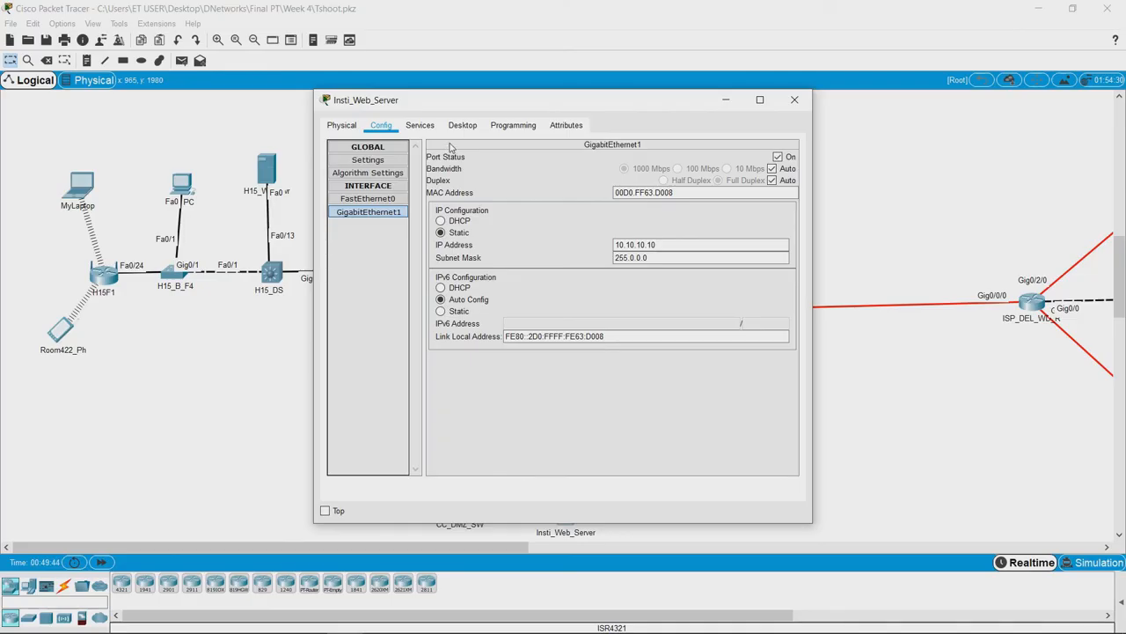
left_click(419, 123)
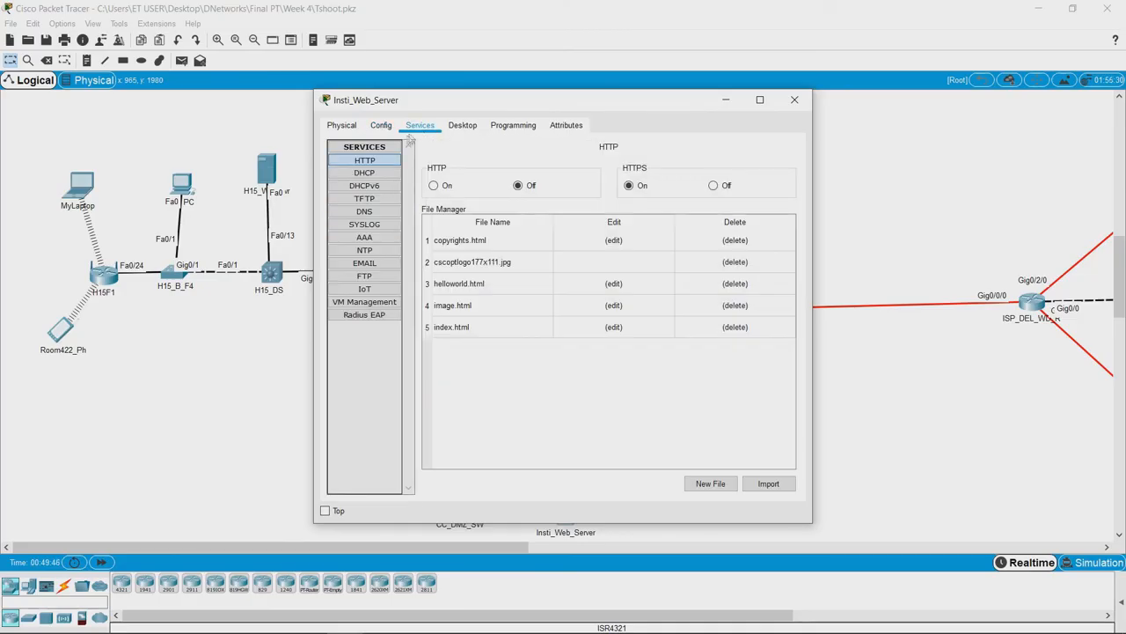
- After glancing at DHCP, set Insti_Web_Server's HTTP service to On
left_click(364, 172)
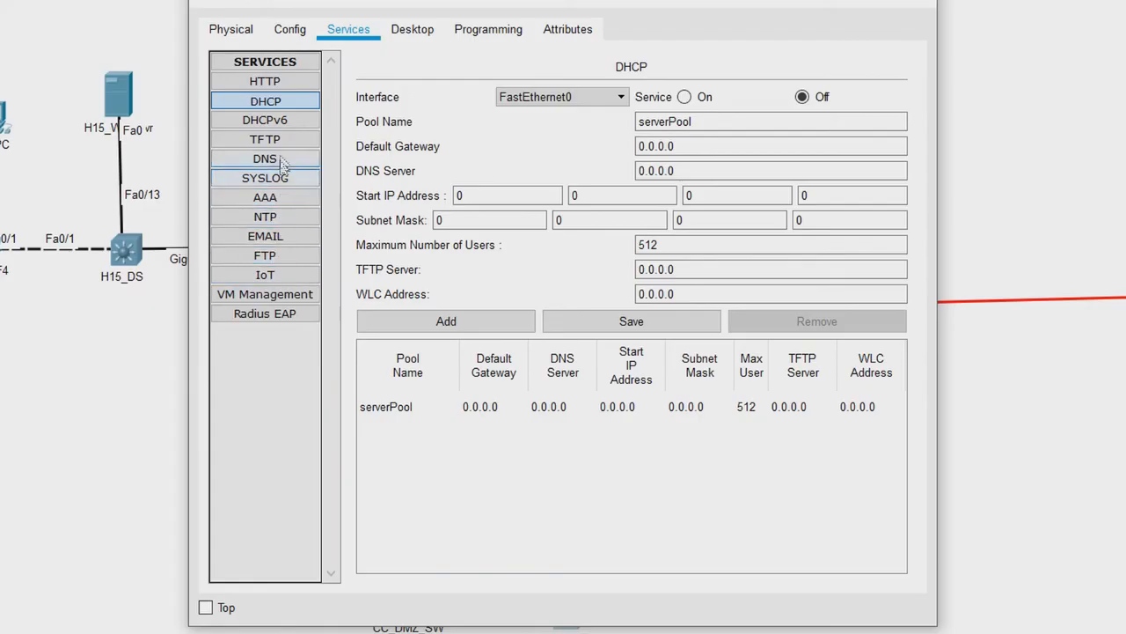
left_click(264, 81)
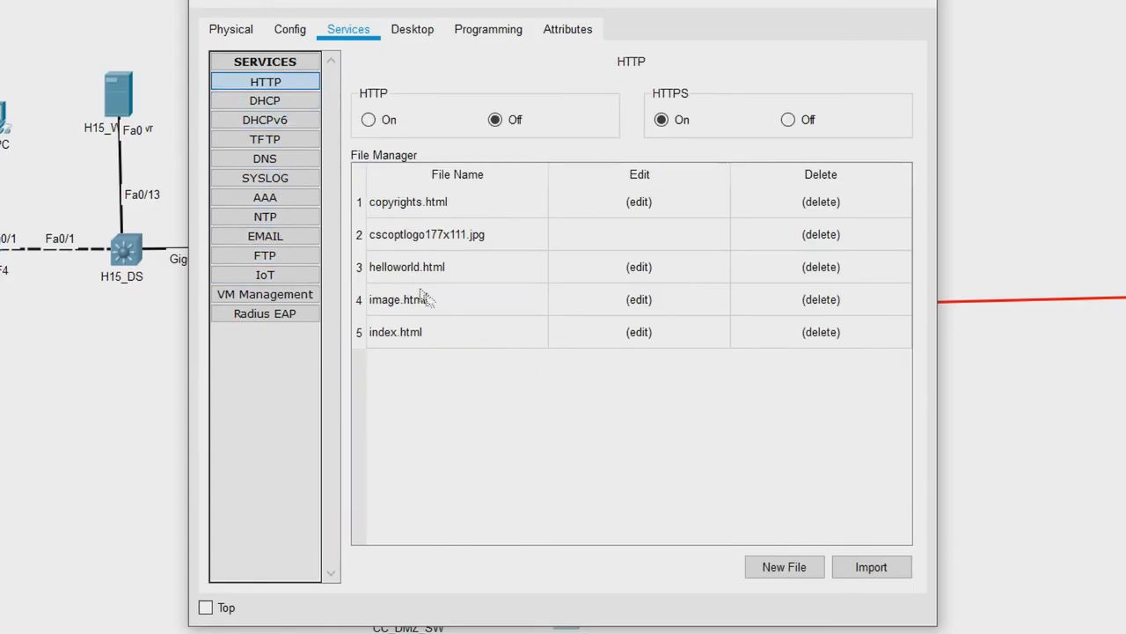
left_click(662, 119)
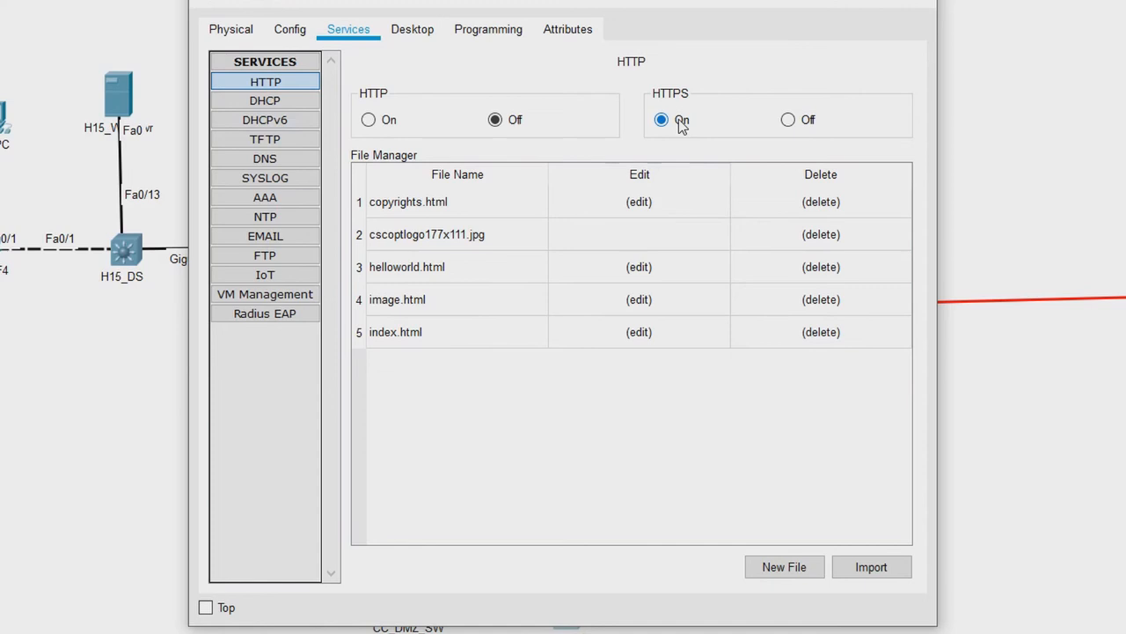
left_click(495, 120)
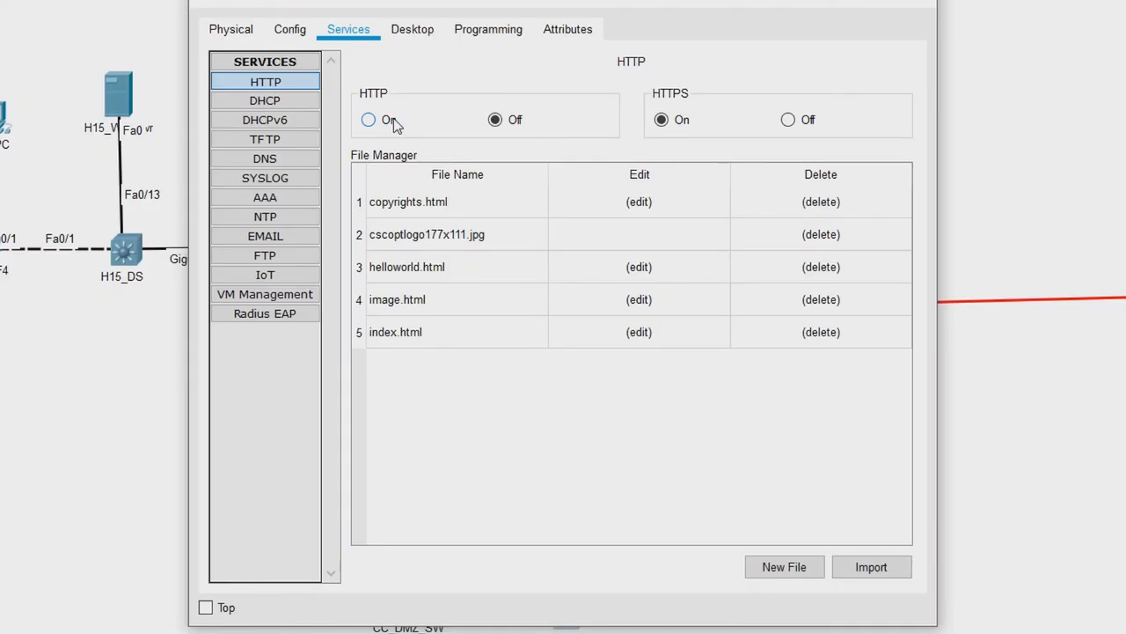
left_click(370, 120)
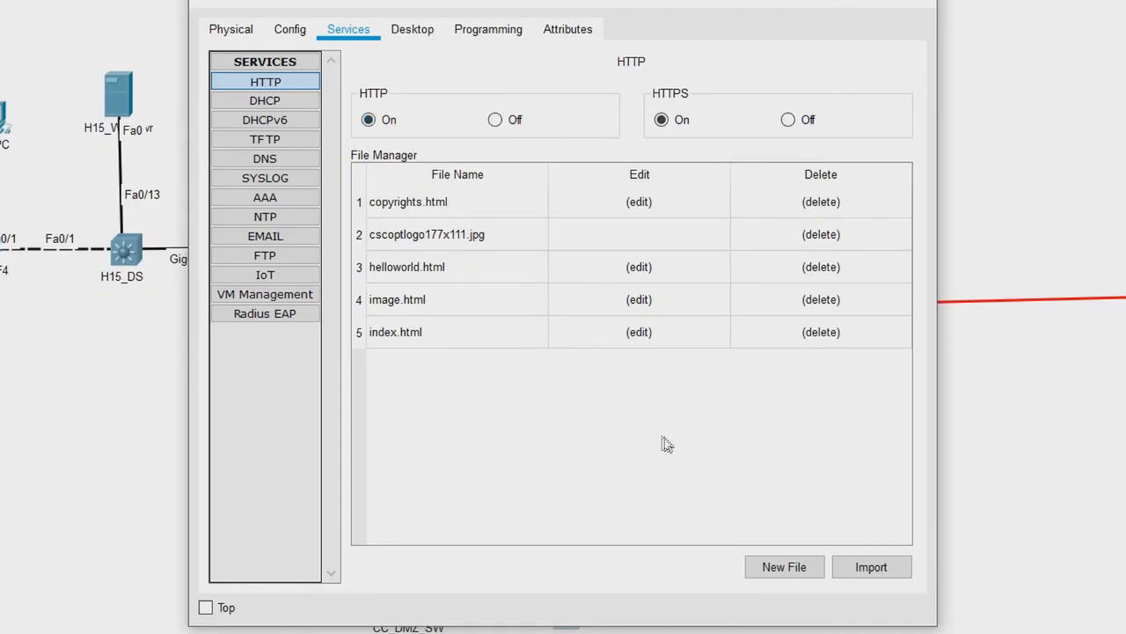
mouse_move(894, 49)
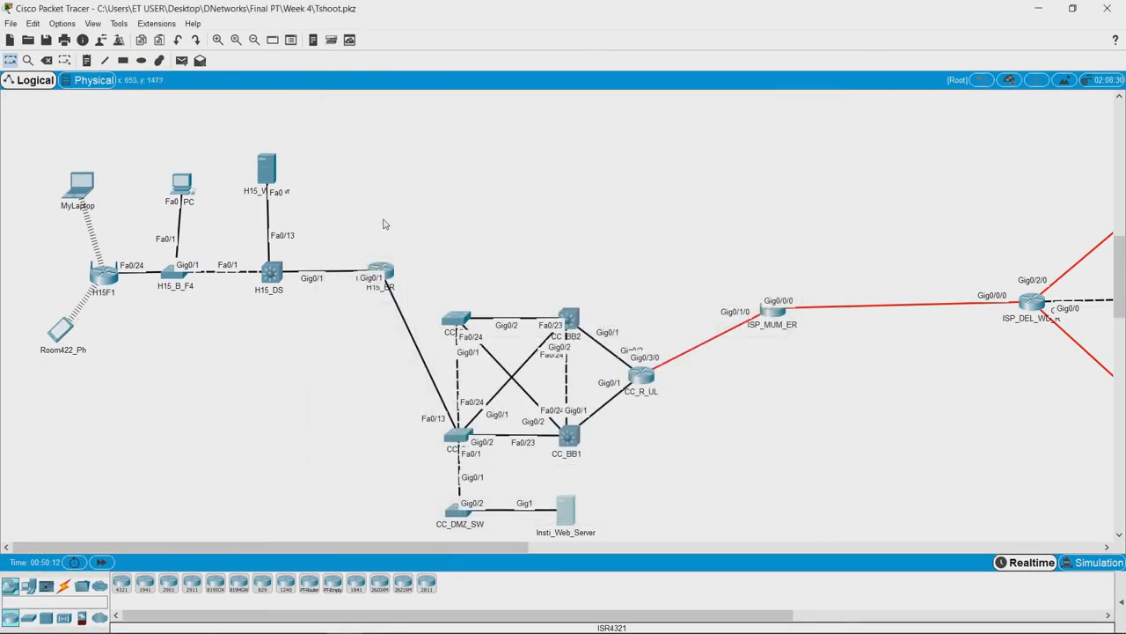
mouse_move(180, 183)
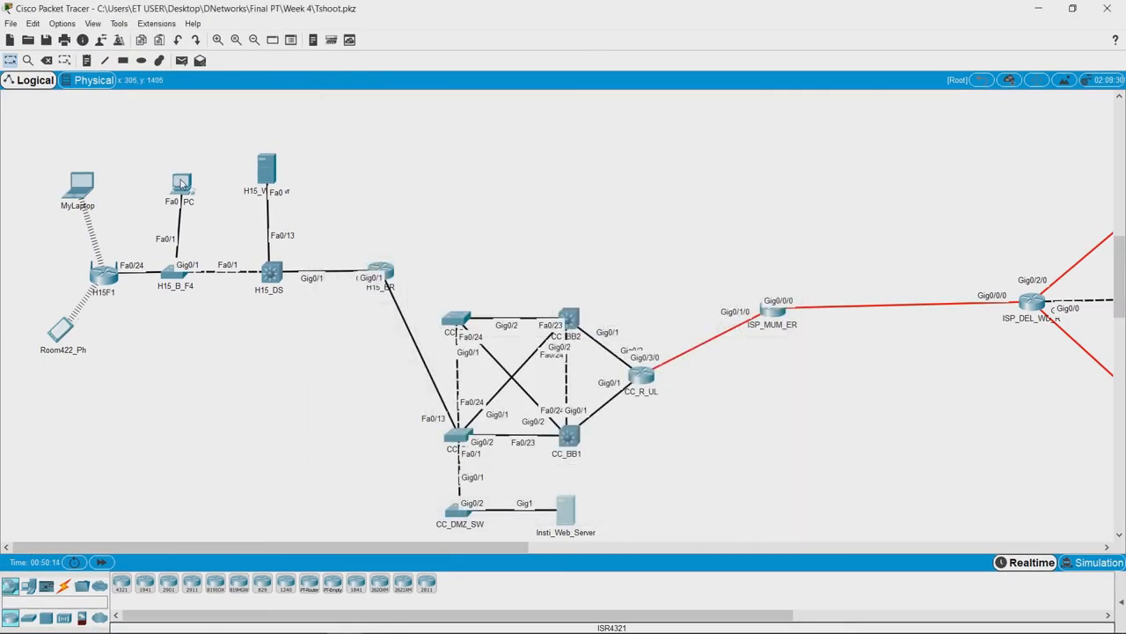
- Load 10.10.10.10 in My PC's web browser, showing the Insti Network page
double_click(183, 185)
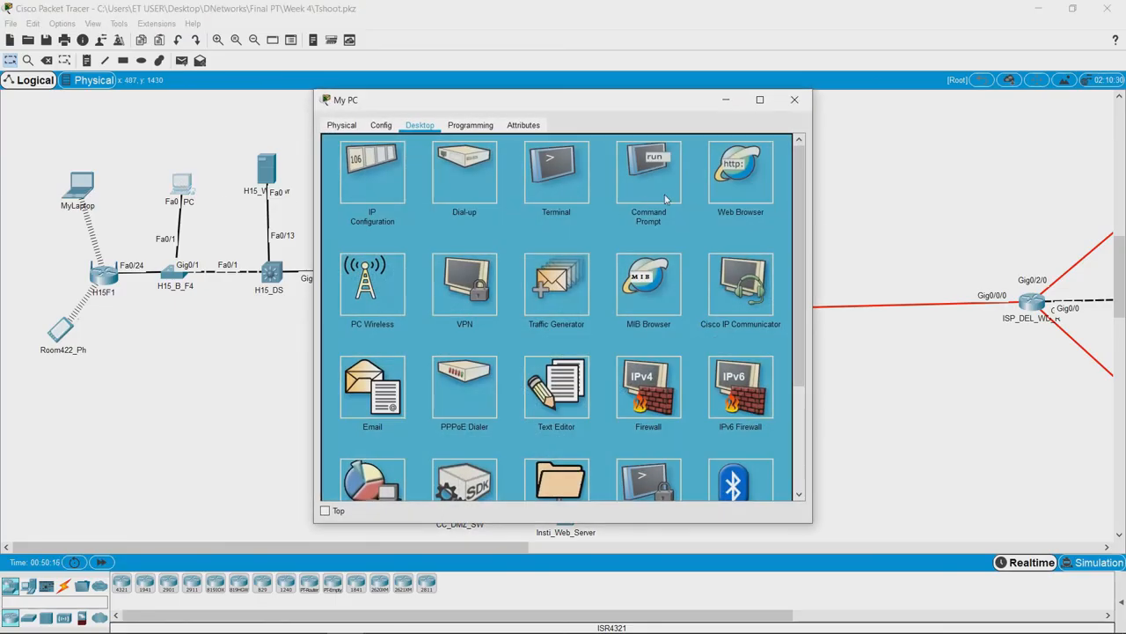
left_click(739, 167)
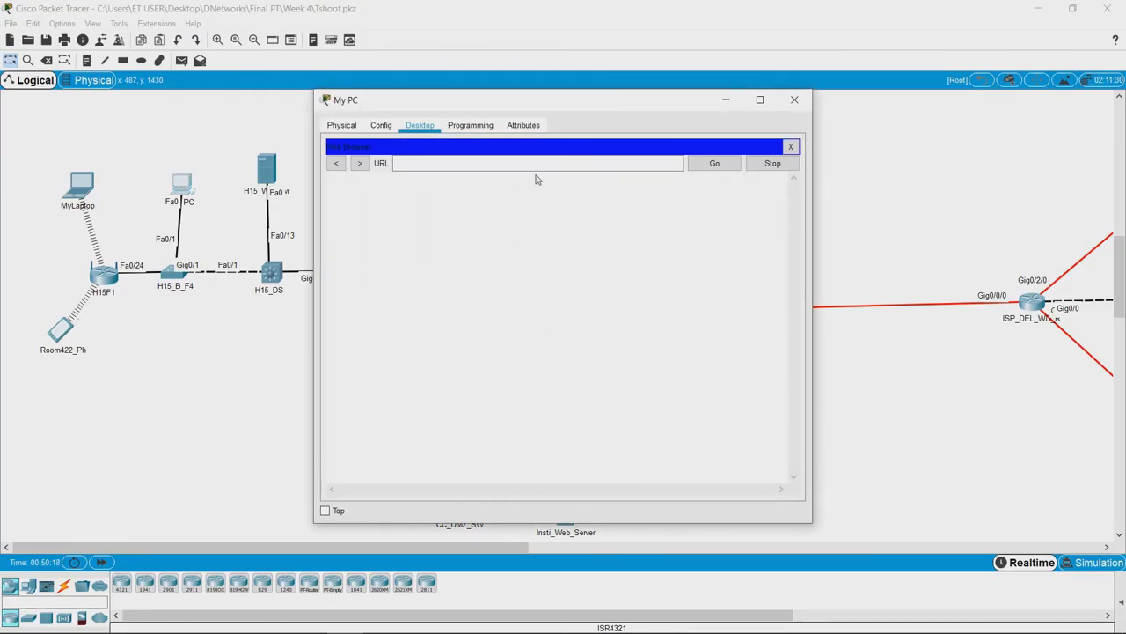
type("10.10.10.10")
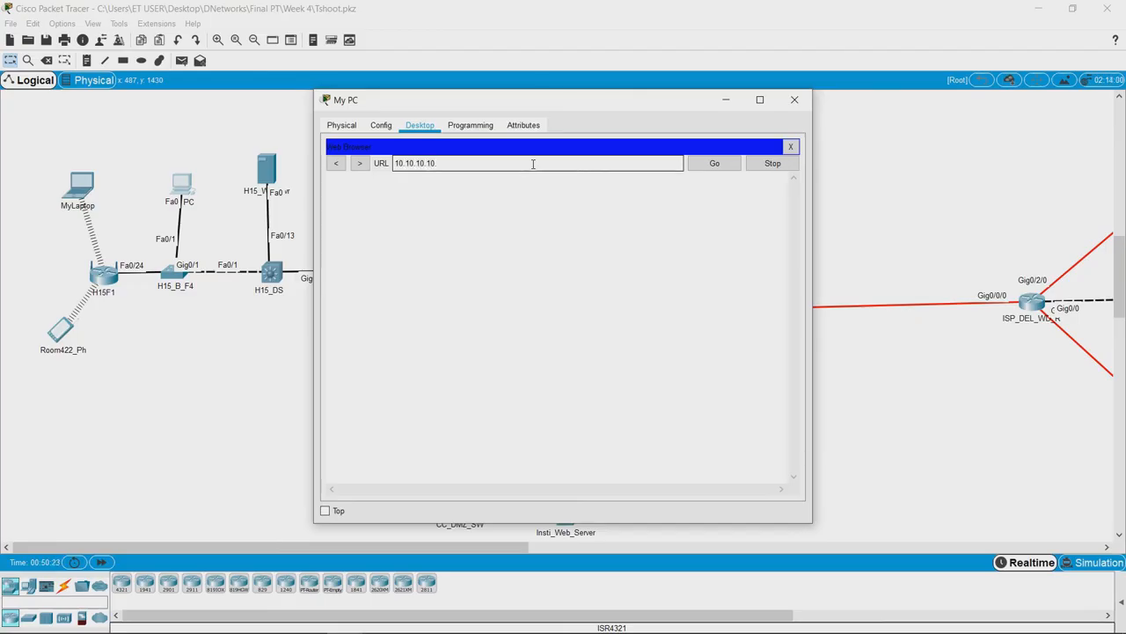
left_click(715, 162)
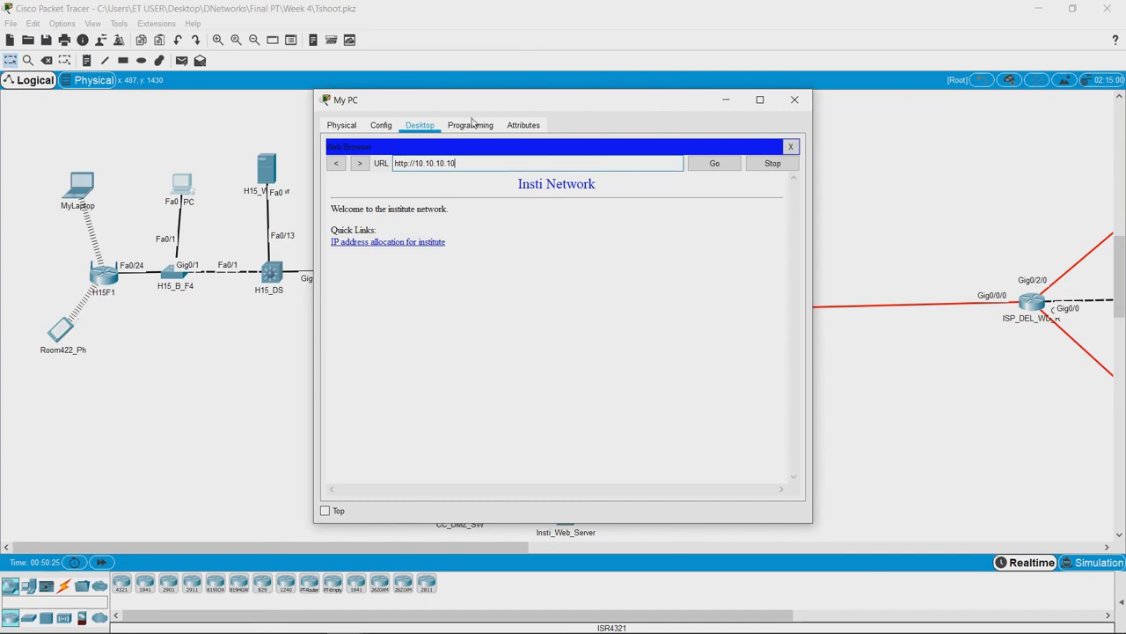